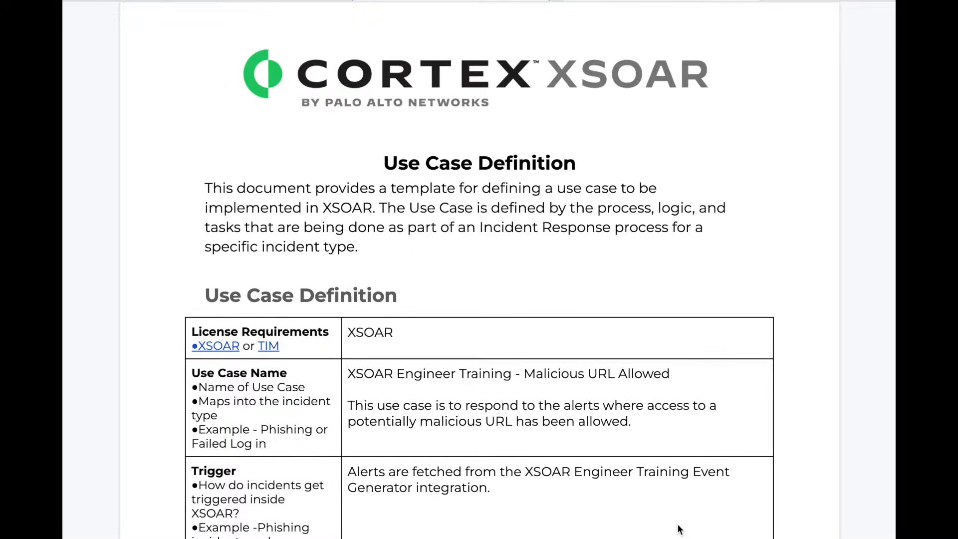
{"action": "mouse_move", "coordinate": [627, 517]}
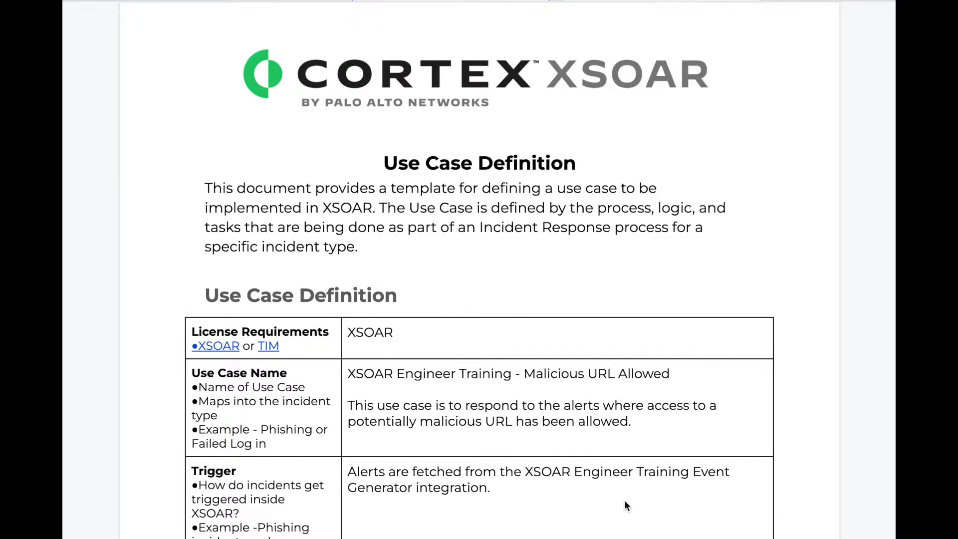
Scroll past the use case overview and trigger to the Alert Field / XSOAR Field mapping table.
{"action": "left_click_drag", "start_coordinate": [348, 471], "coordinate": [491, 487]}
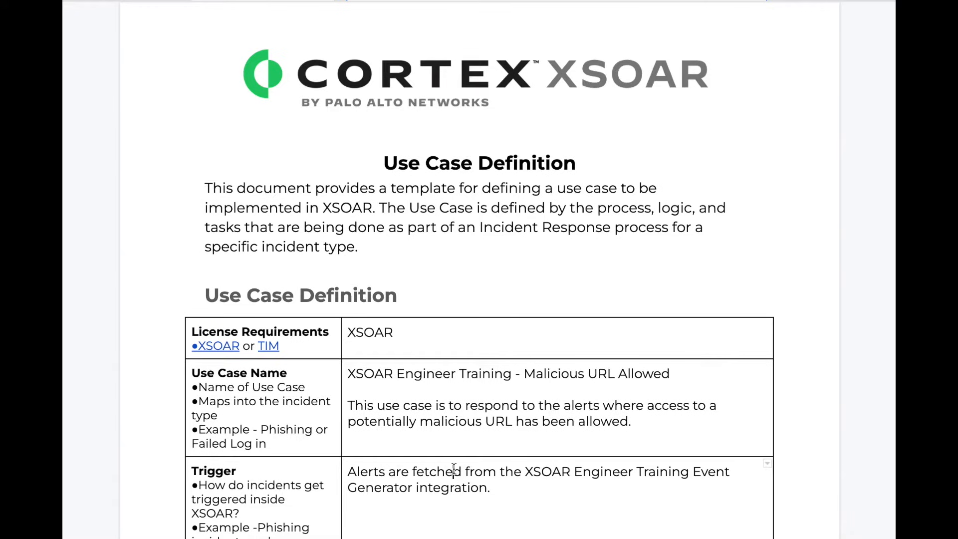
{"action": "scroll", "scroll_direction": "down", "scroll_amount": 3}
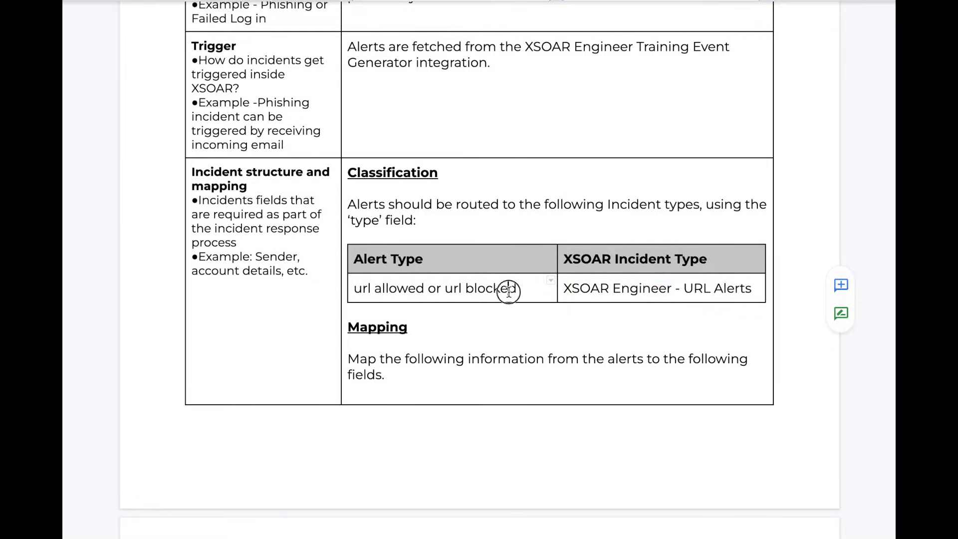
{"action": "scroll", "scroll_direction": "down", "scroll_amount": 3}
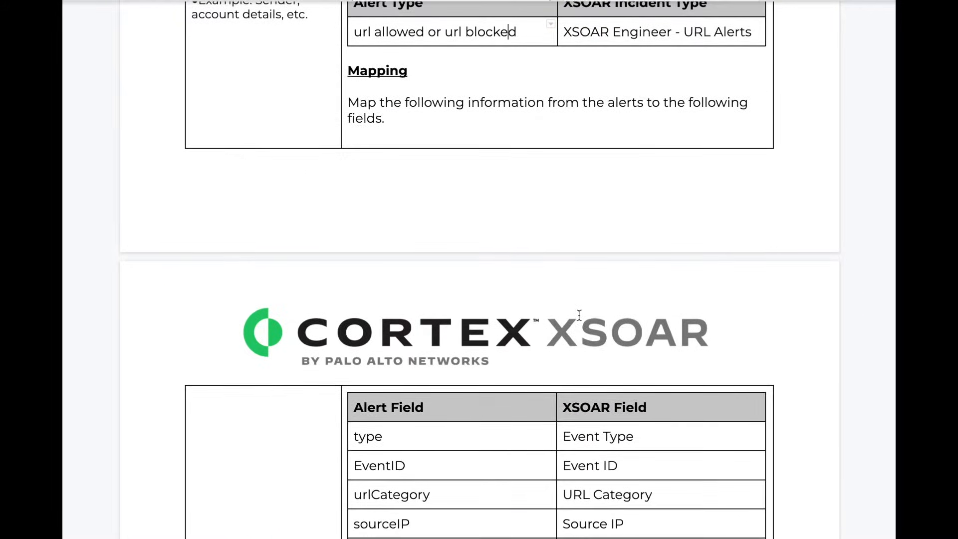
Scroll through the Example Alert down to the Indicator Extraction table.
{"action": "scroll", "scroll_direction": "down", "scroll_amount": 3}
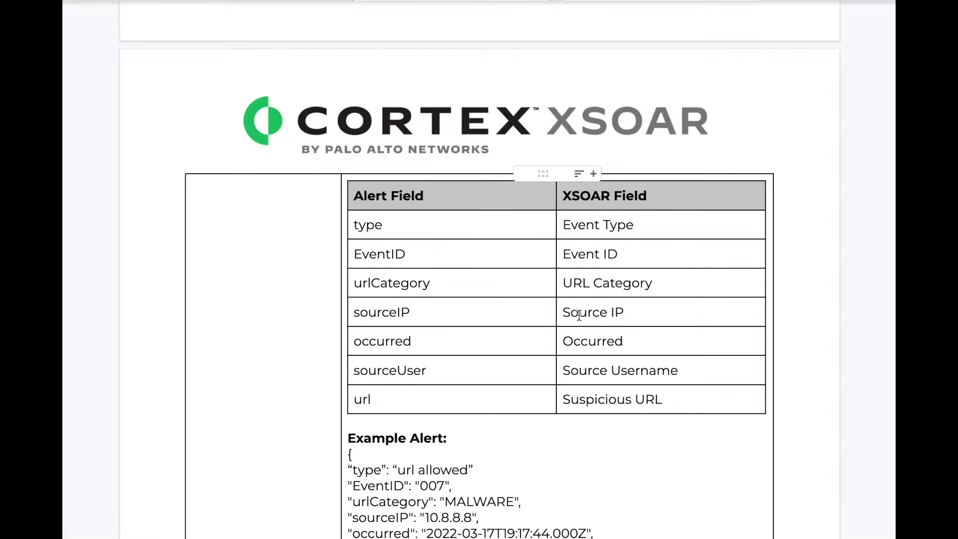
{"action": "mouse_move", "coordinate": [641, 338]}
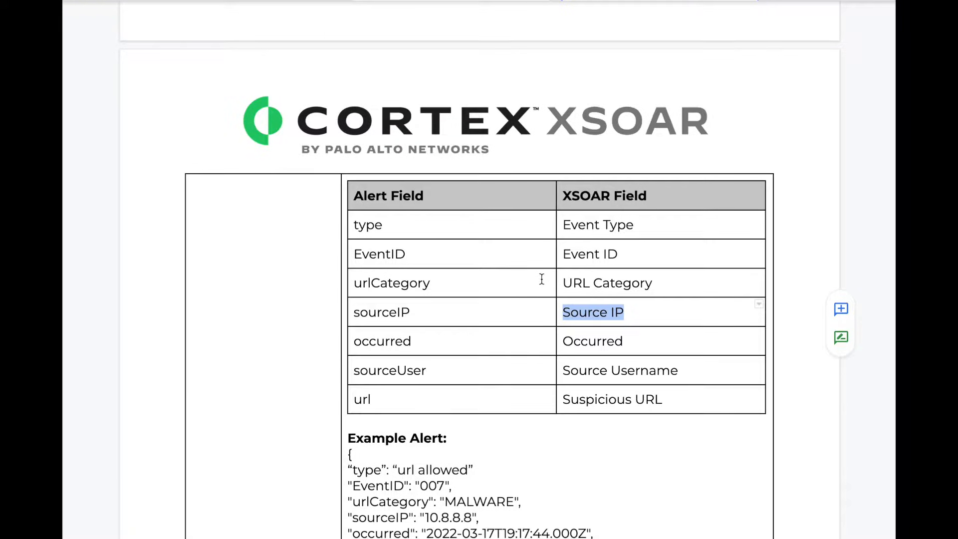
{"action": "scroll", "scroll_direction": "down", "scroll_amount": 3}
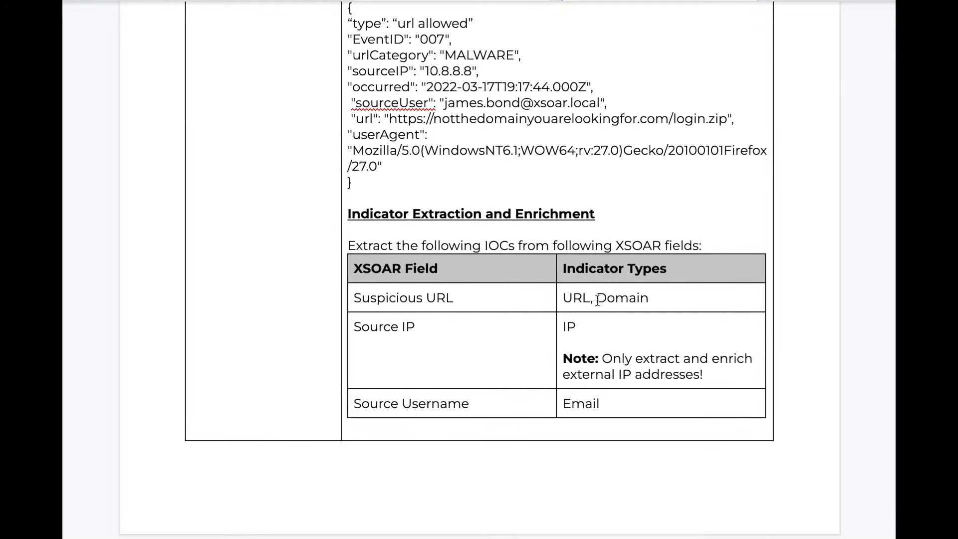
{"action": "double_click", "coordinate": [578, 298]}
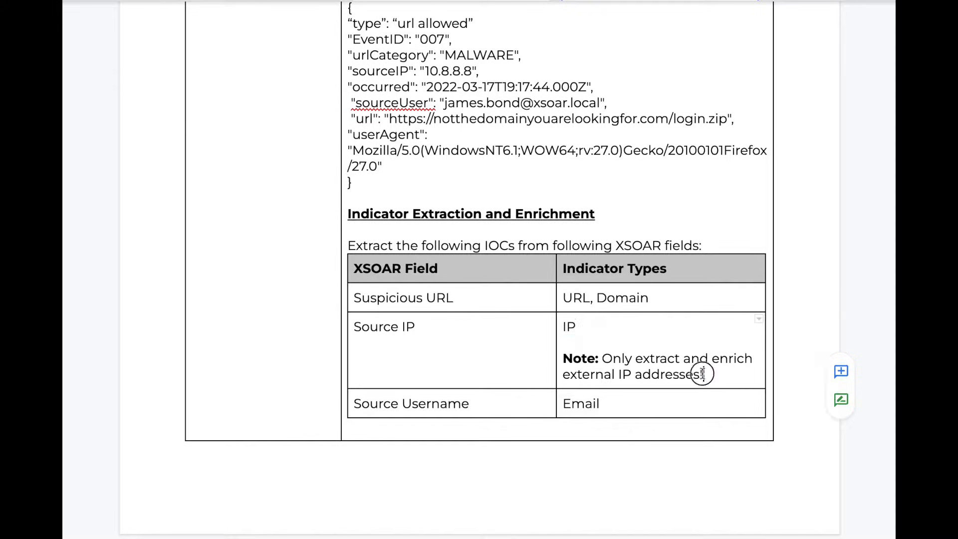
Highlight the external-IP enrichment note and the Email indicator type, then reach the Layout section.
{"action": "left_click_drag", "start_coordinate": [562, 358], "coordinate": [703, 374]}
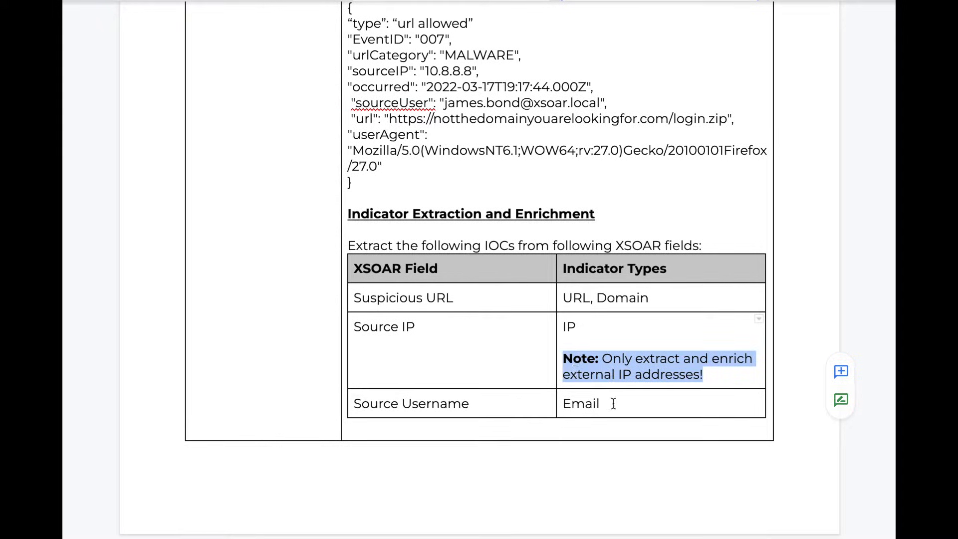
{"action": "double_click", "coordinate": [578, 404]}
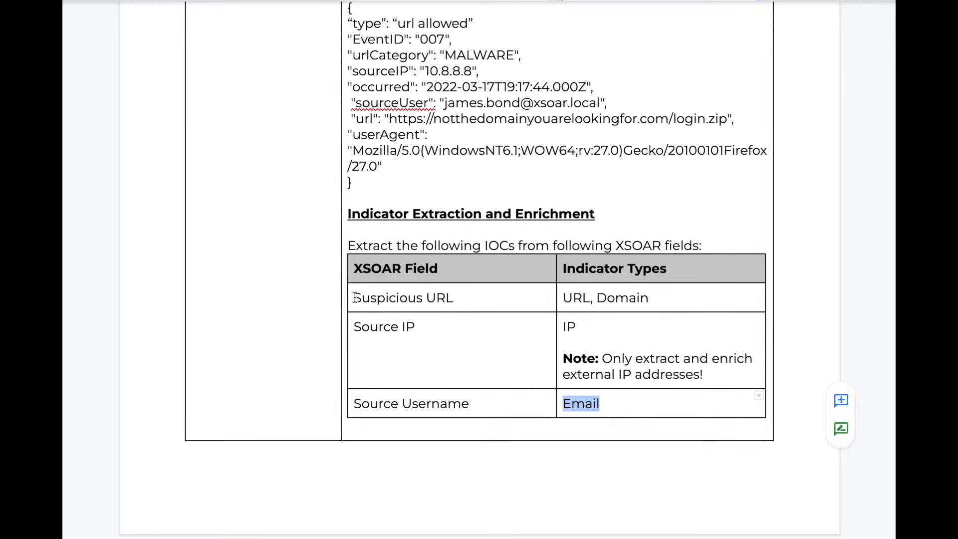
{"action": "mouse_move", "coordinate": [378, 298]}
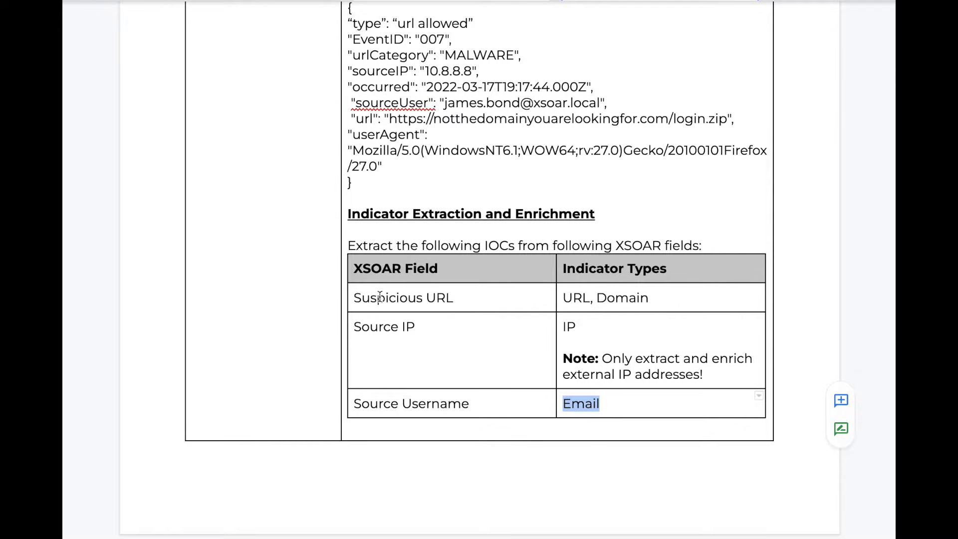
{"action": "scroll", "scroll_direction": "down", "scroll_amount": 3}
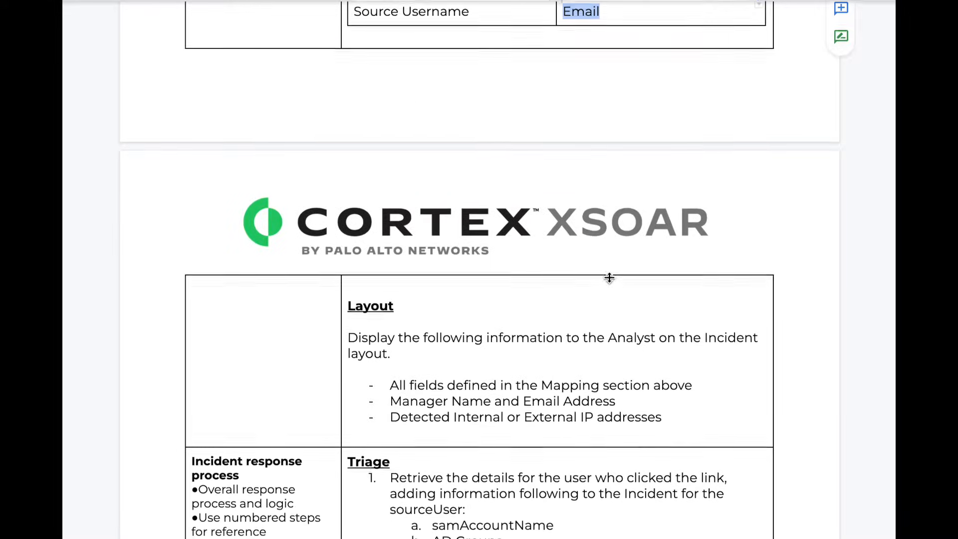
Scroll the Triage and Remediation lists, highlighting the internal/external IP bullet, to the Enrichment rows.
{"action": "scroll", "scroll_direction": "down", "scroll_amount": 3}
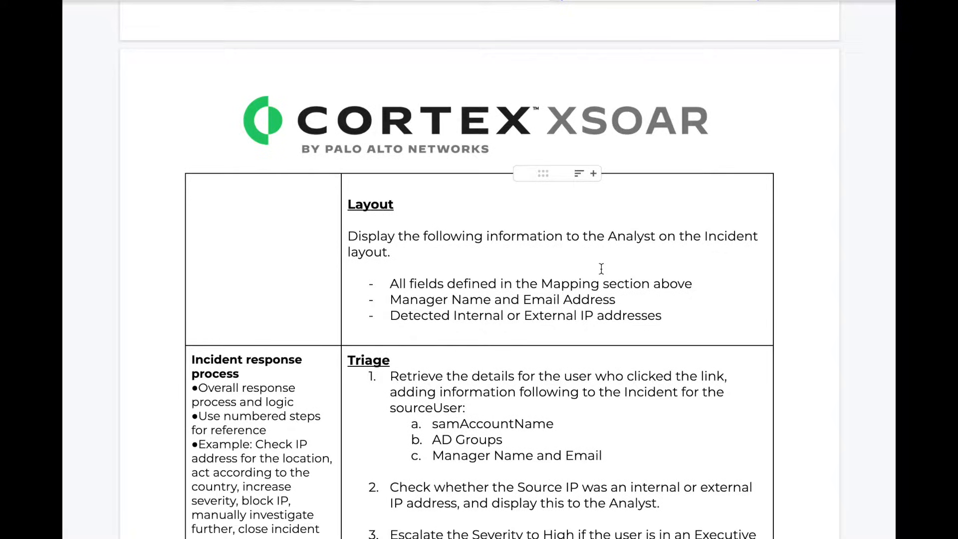
{"action": "mouse_move", "coordinate": [401, 251]}
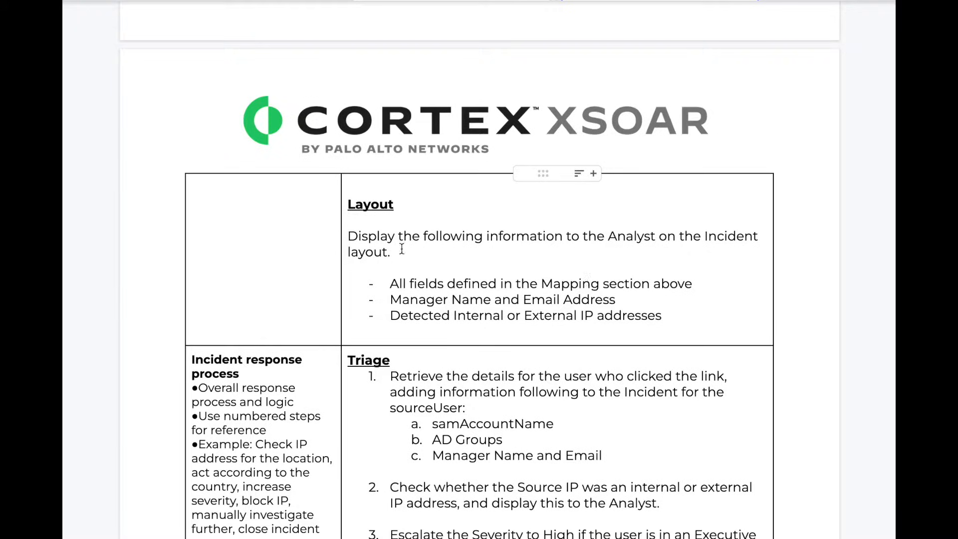
{"action": "mouse_move", "coordinate": [365, 277]}
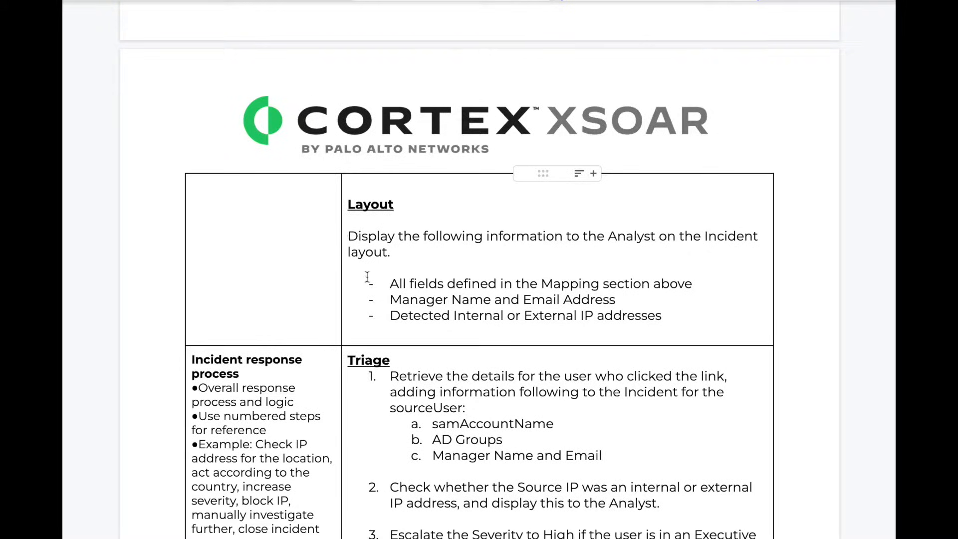
{"action": "mouse_move", "coordinate": [405, 252]}
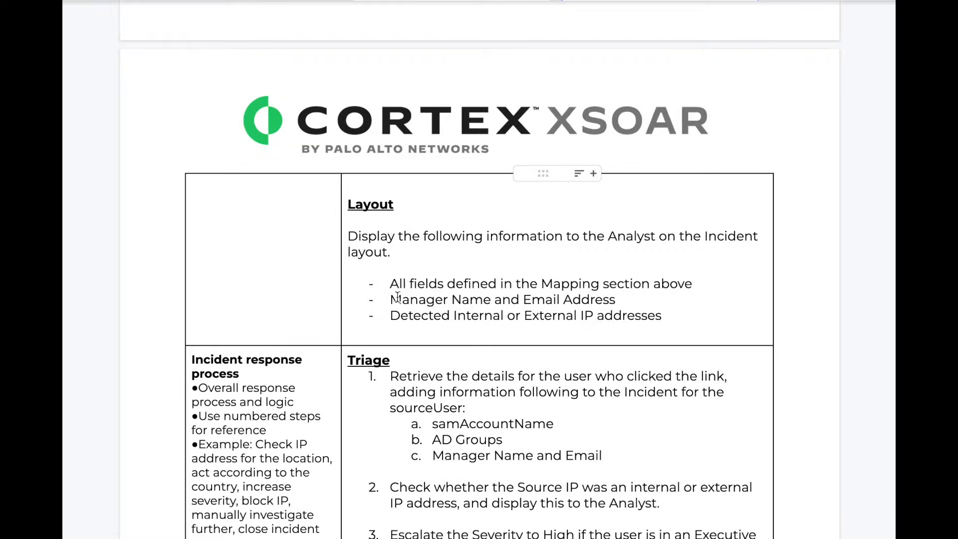
{"action": "left_click_drag", "start_coordinate": [390, 299], "coordinate": [613, 299]}
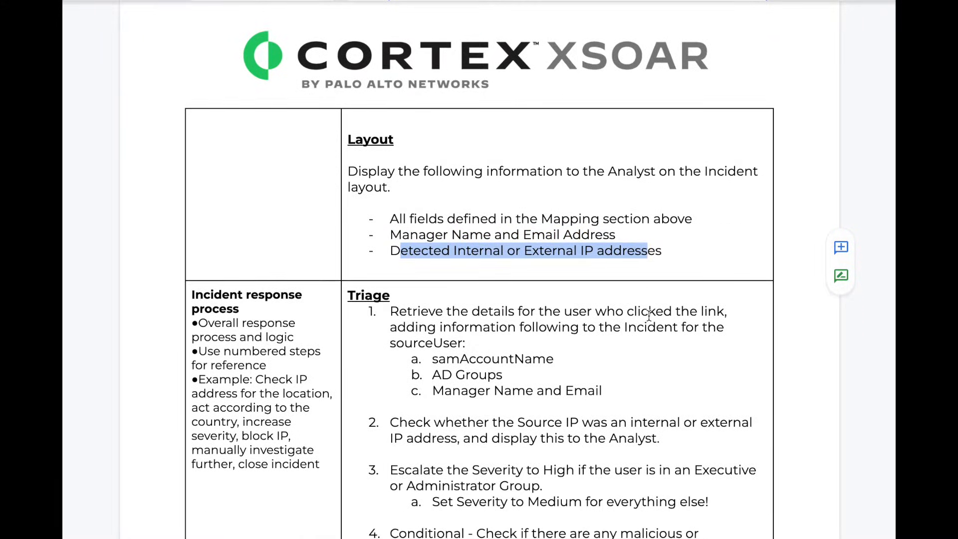
{"action": "scroll", "scroll_direction": "down", "scroll_amount": 3}
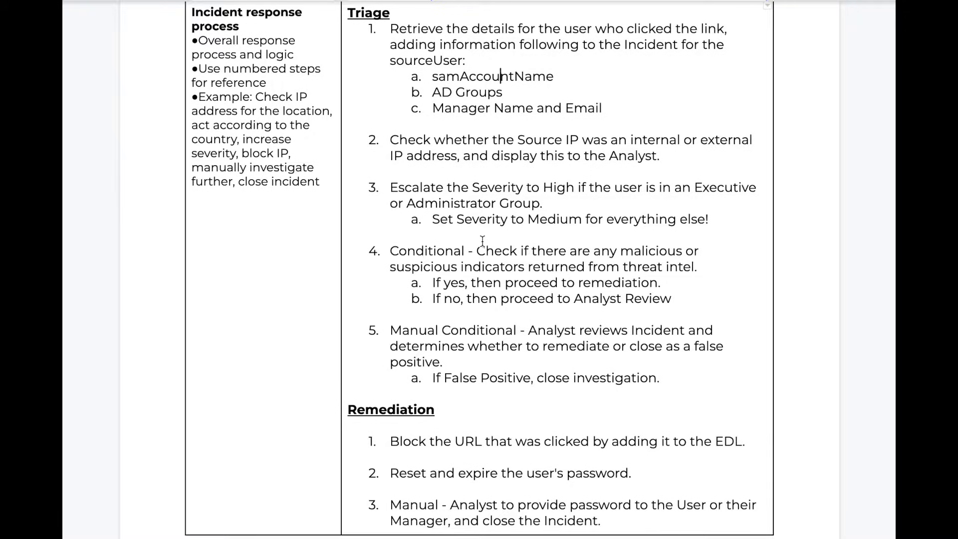
{"action": "mouse_move", "coordinate": [493, 234]}
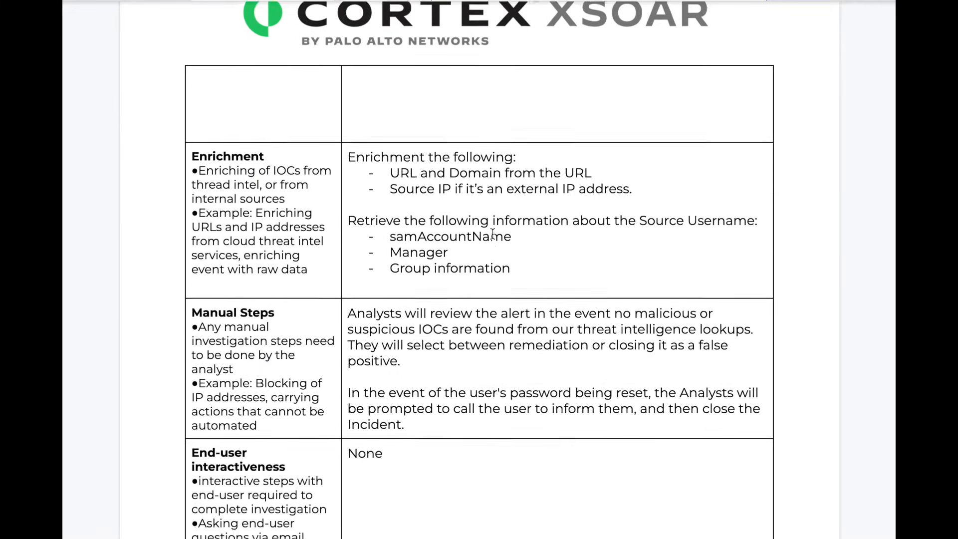
{"action": "scroll", "scroll_direction": "down", "scroll_amount": 3}
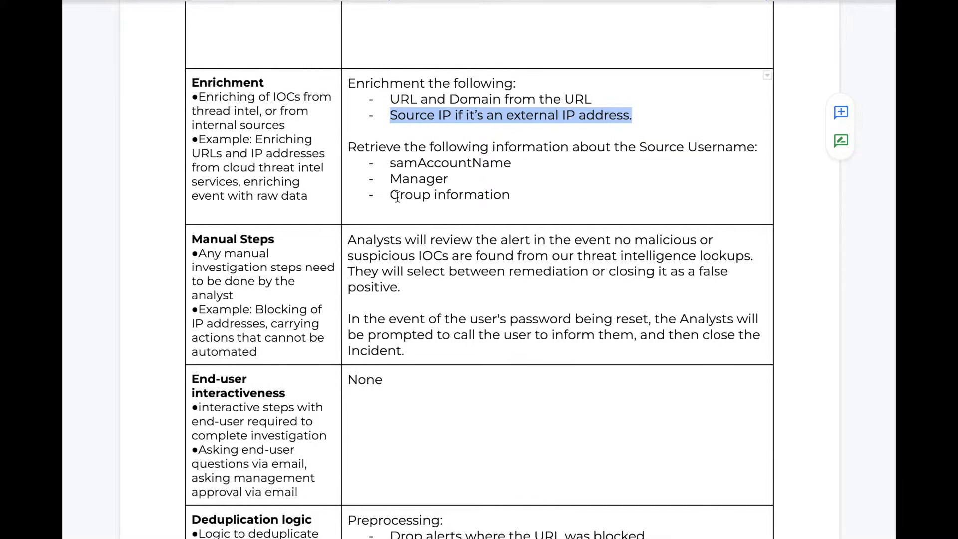
{"action": "mouse_move", "coordinate": [346, 242]}
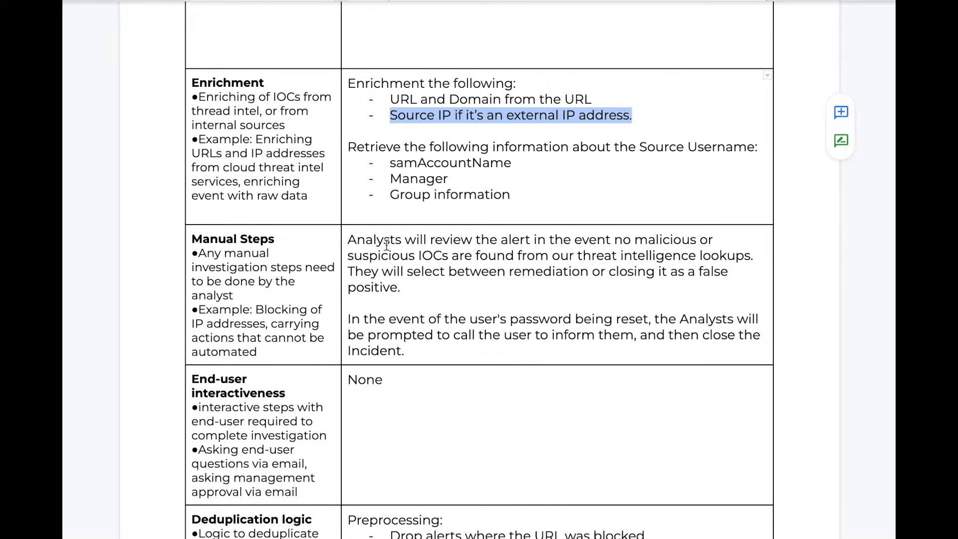
{"action": "scroll", "scroll_direction": "down", "scroll_amount": 3}
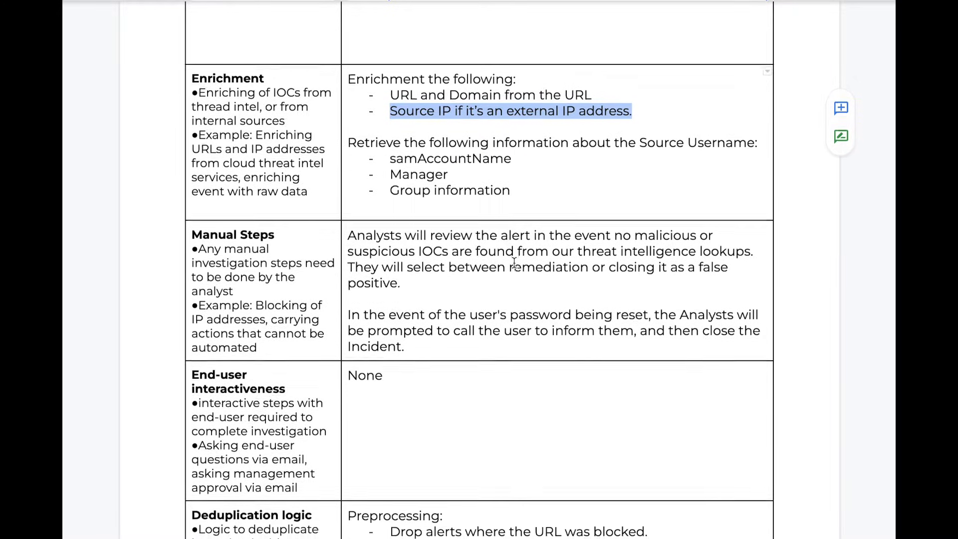
Scroll past the Deduplication logic row to the 3rd Party Integrations table.
{"action": "scroll", "scroll_direction": "down", "scroll_amount": 3}
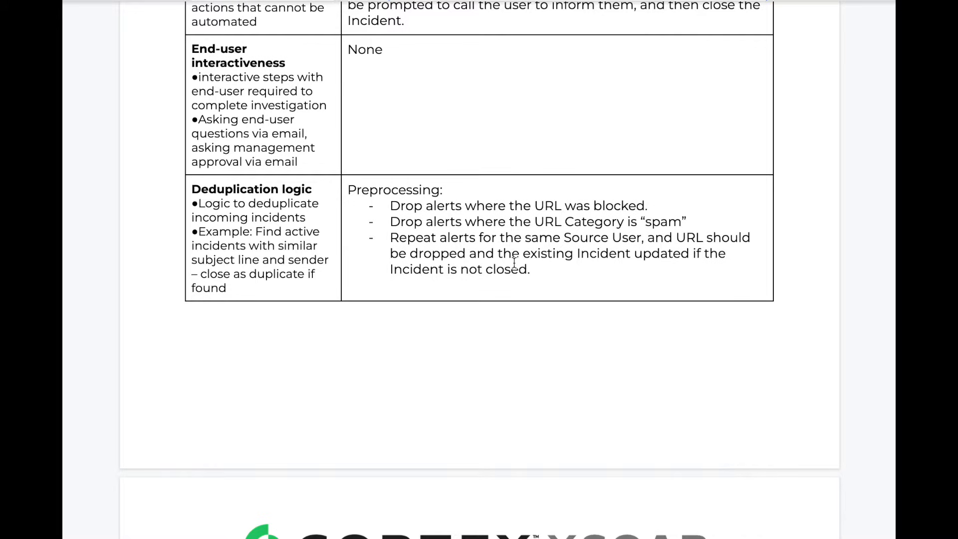
{"action": "mouse_move", "coordinate": [390, 207]}
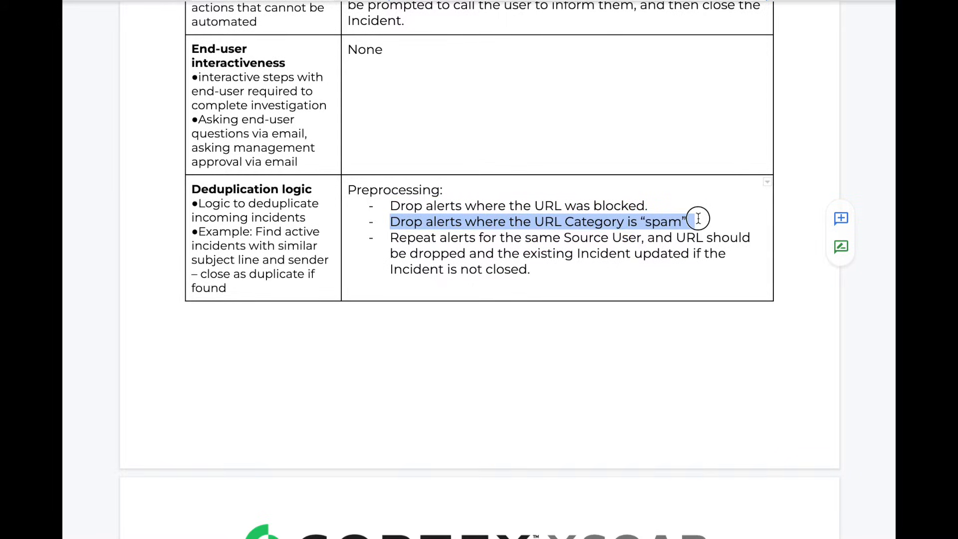
{"action": "mouse_move", "coordinate": [389, 236]}
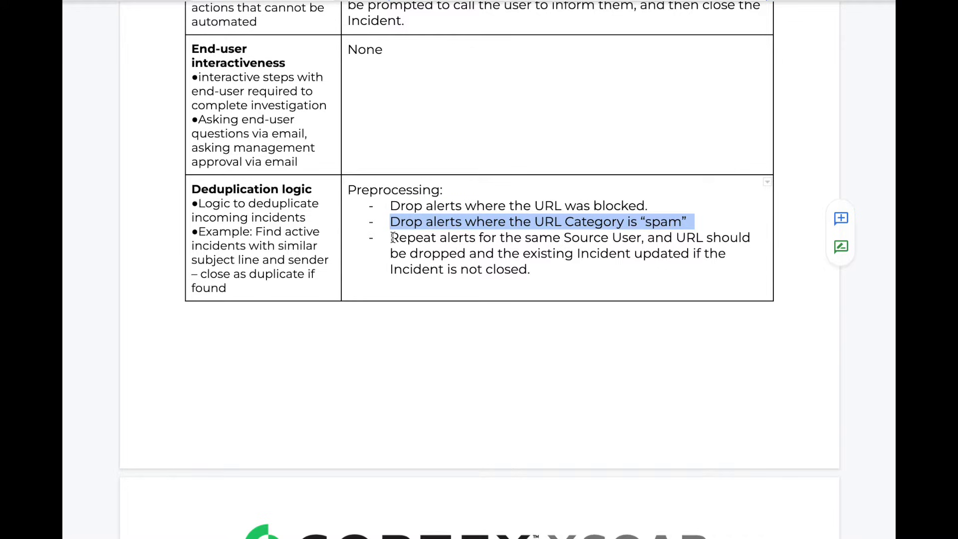
{"action": "mouse_move", "coordinate": [489, 237]}
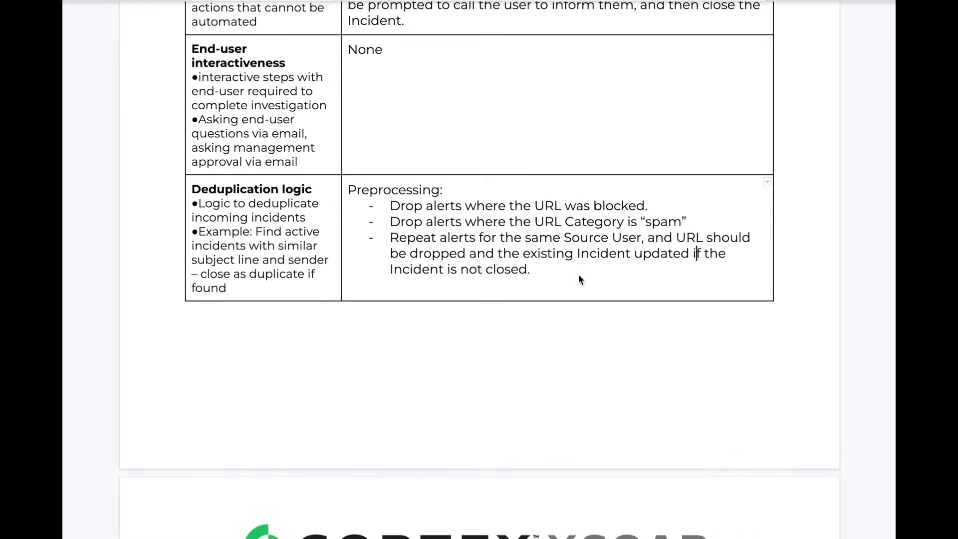
{"action": "scroll", "scroll_direction": "down", "scroll_amount": 3}
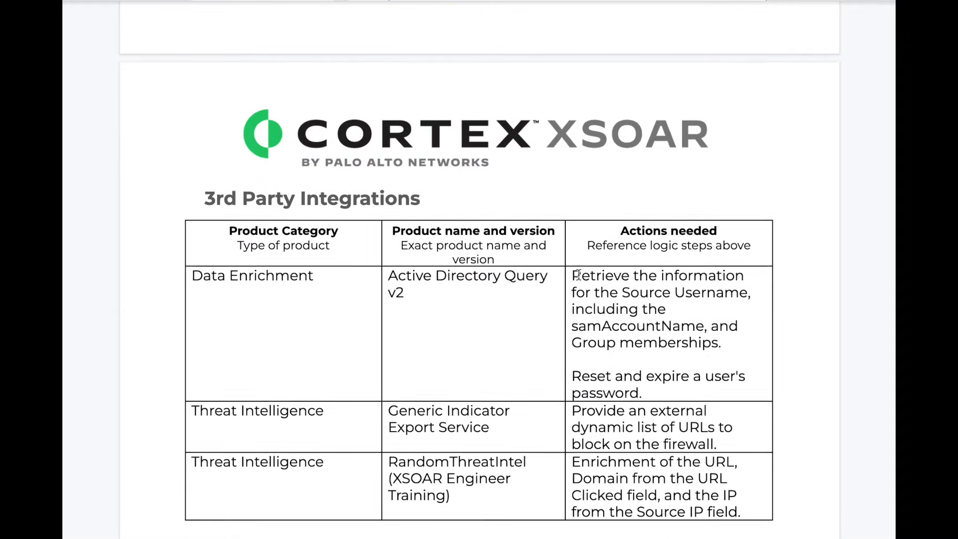
{"action": "scroll", "scroll_direction": "down", "scroll_amount": 3}
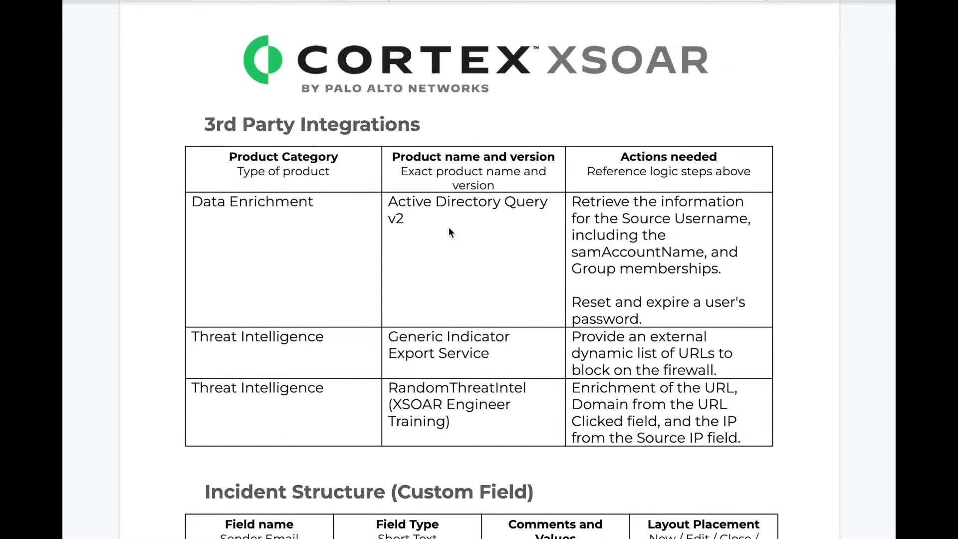
{"action": "mouse_move", "coordinate": [489, 211]}
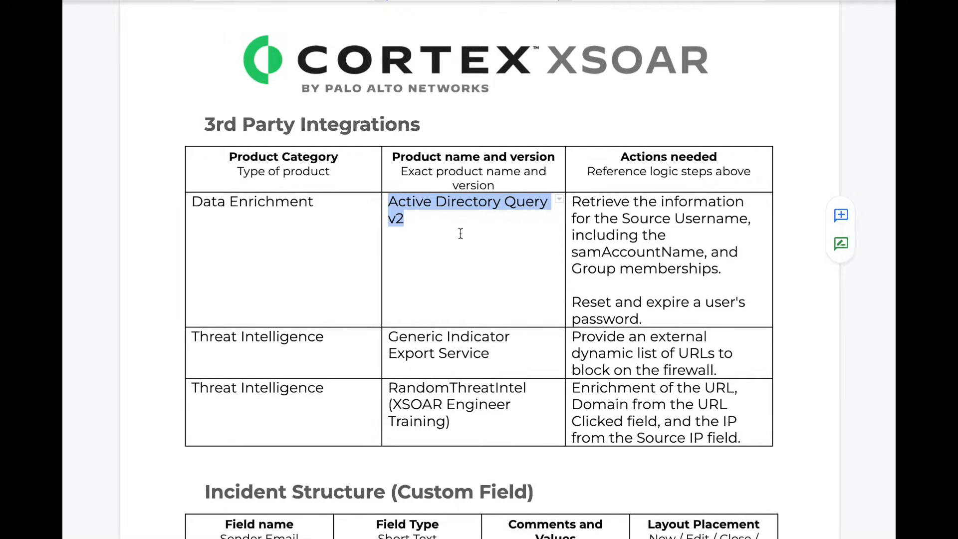
{"action": "mouse_move", "coordinate": [441, 231]}
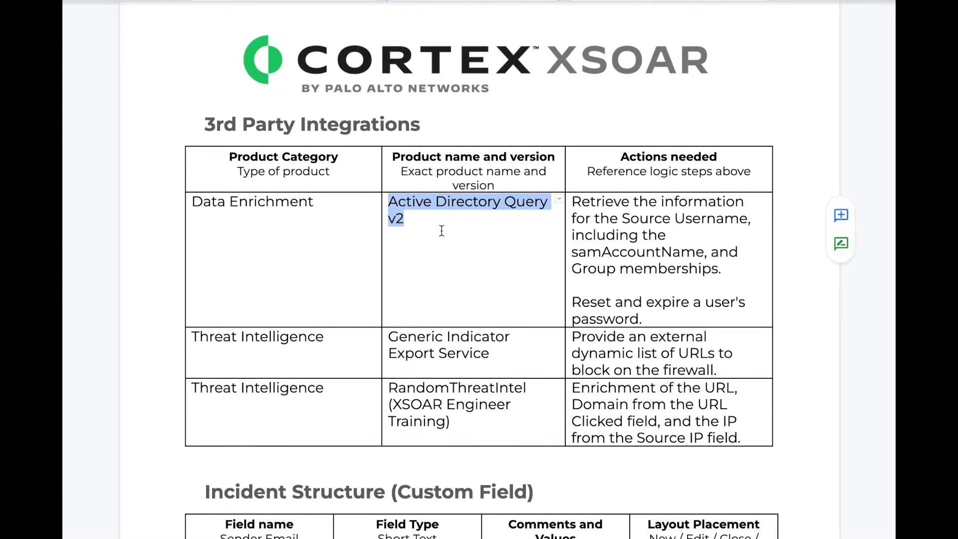
{"action": "mouse_move", "coordinate": [497, 351]}
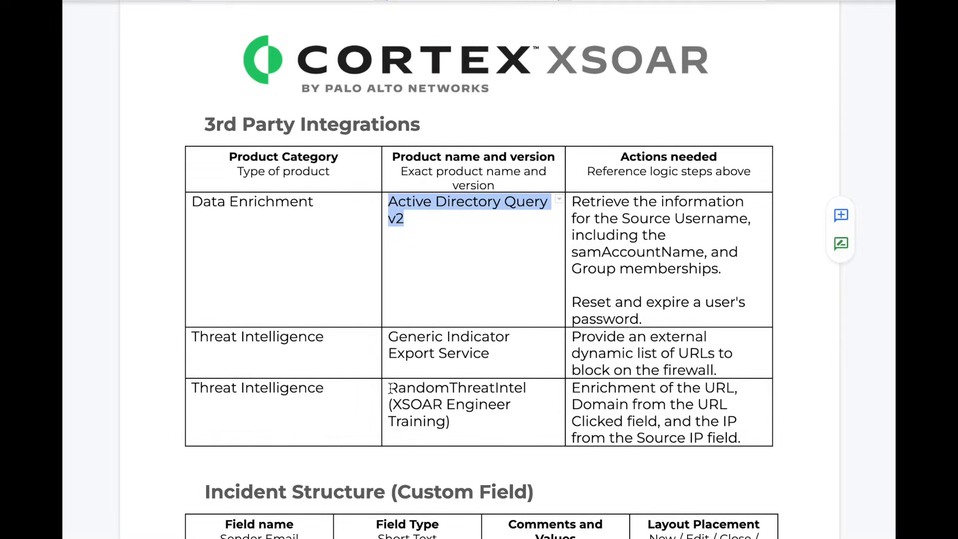
{"action": "left_click", "coordinate": [489, 412]}
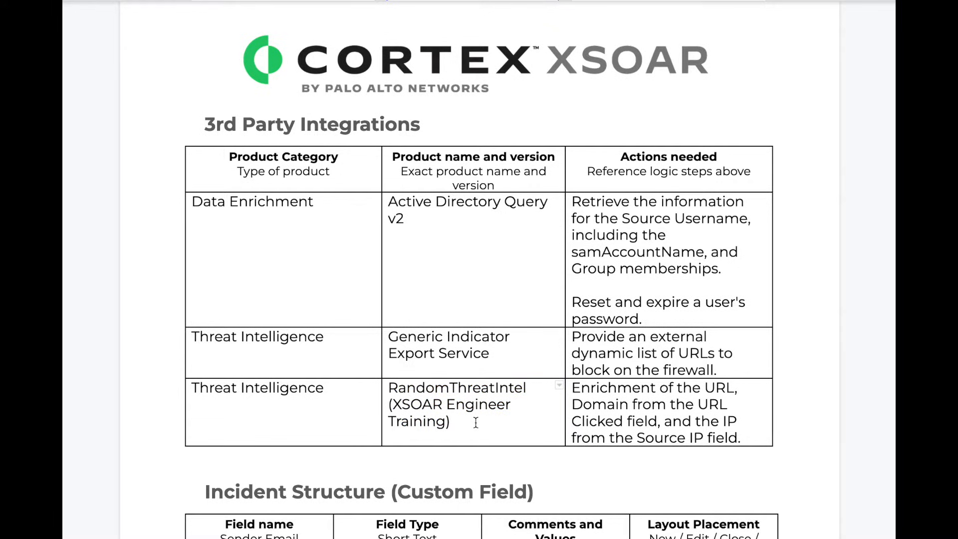
Scroll to the Incident Structure custom field table and highlight the URL Category field name.
{"action": "scroll", "scroll_direction": "down", "scroll_amount": 3}
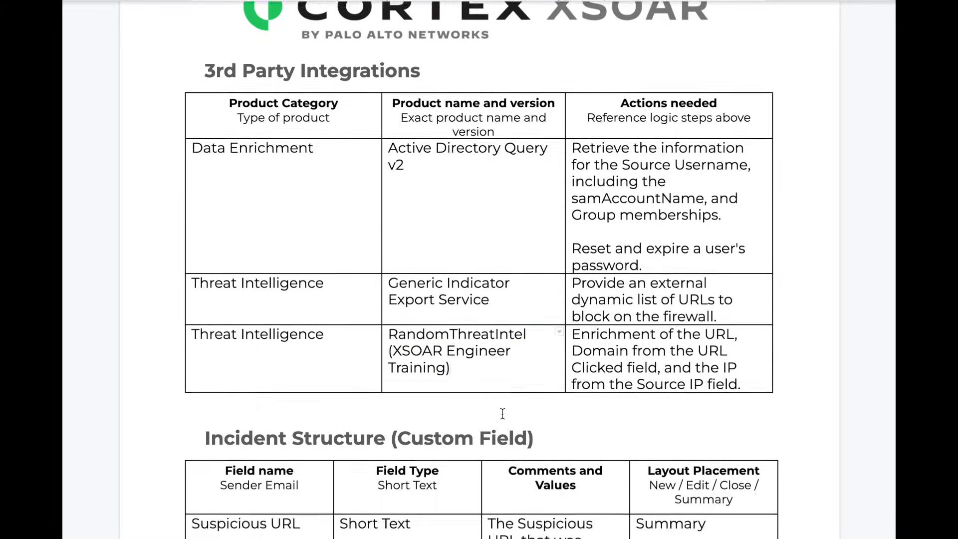
{"action": "scroll", "scroll_direction": "down", "scroll_amount": 3}
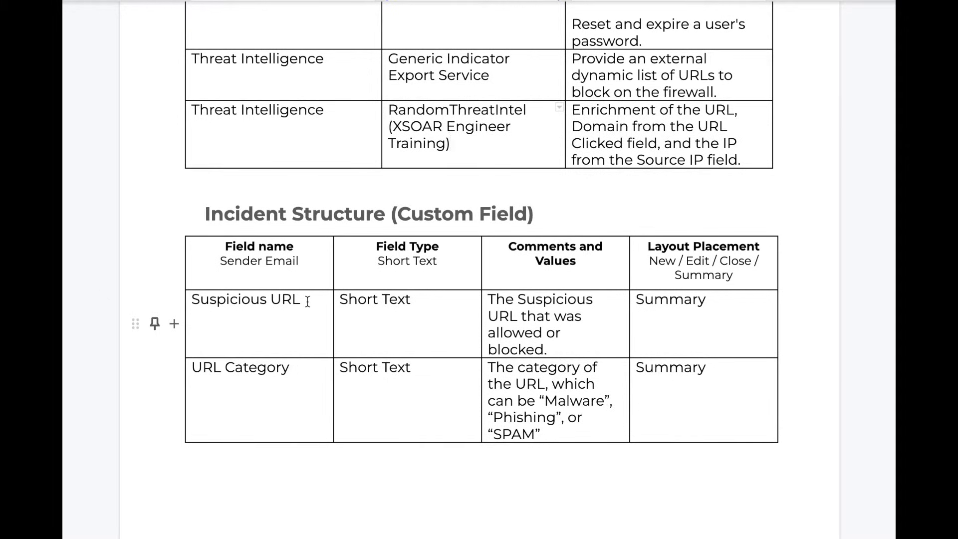
{"action": "double_click", "coordinate": [245, 300]}
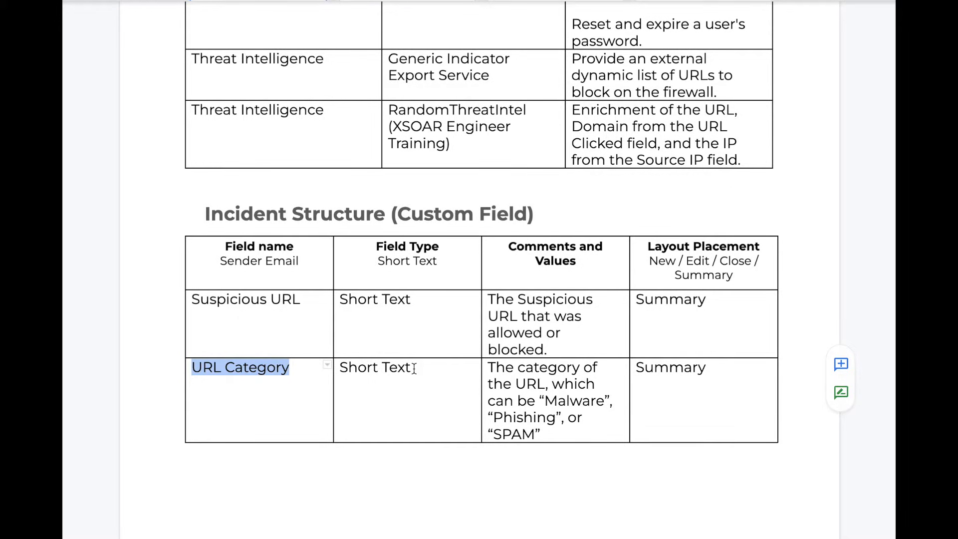
{"action": "mouse_move", "coordinate": [436, 357]}
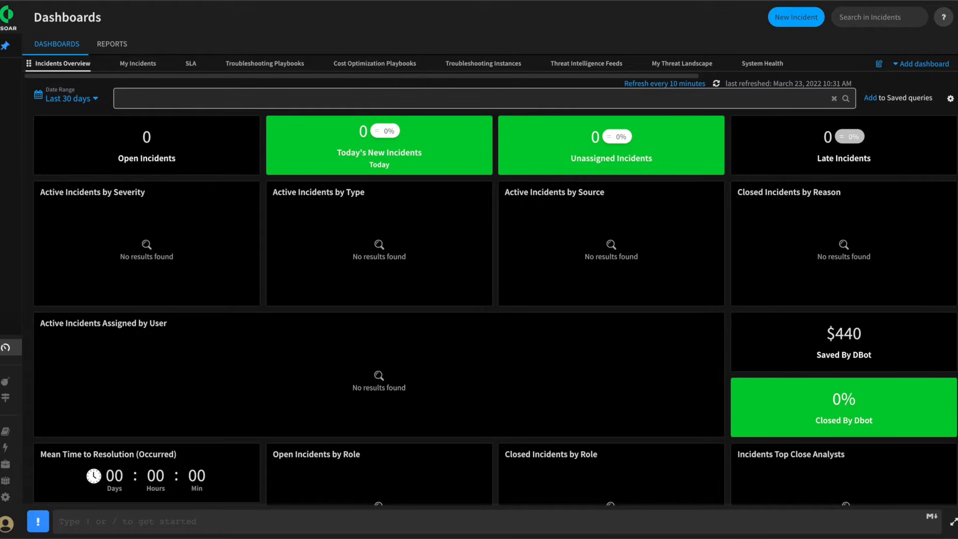
{"action": "mouse_move", "coordinate": [20, 423]}
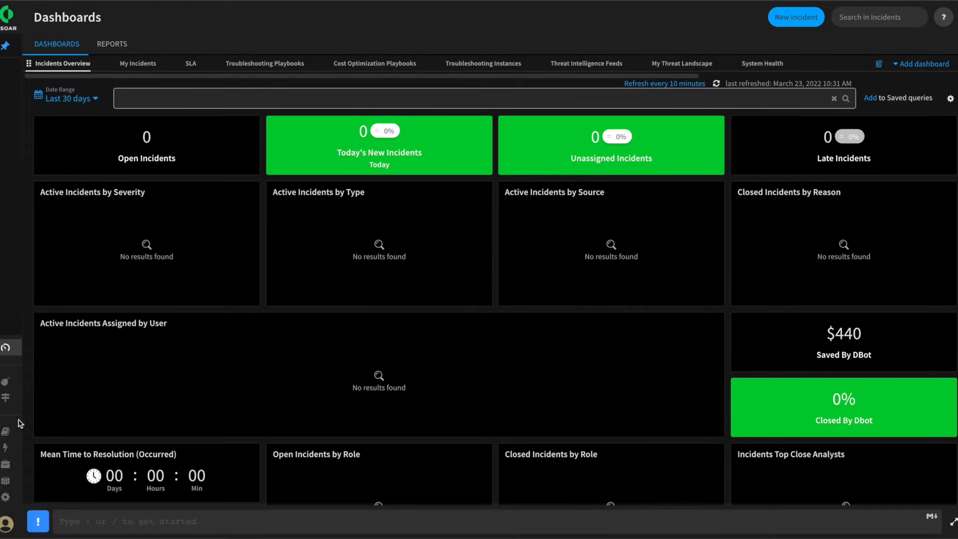
Show only Enabled instances in Settings > Integrations: AD Query v2, Export Indicators, RandomThreatIntel.
{"action": "left_click", "coordinate": [8, 495]}
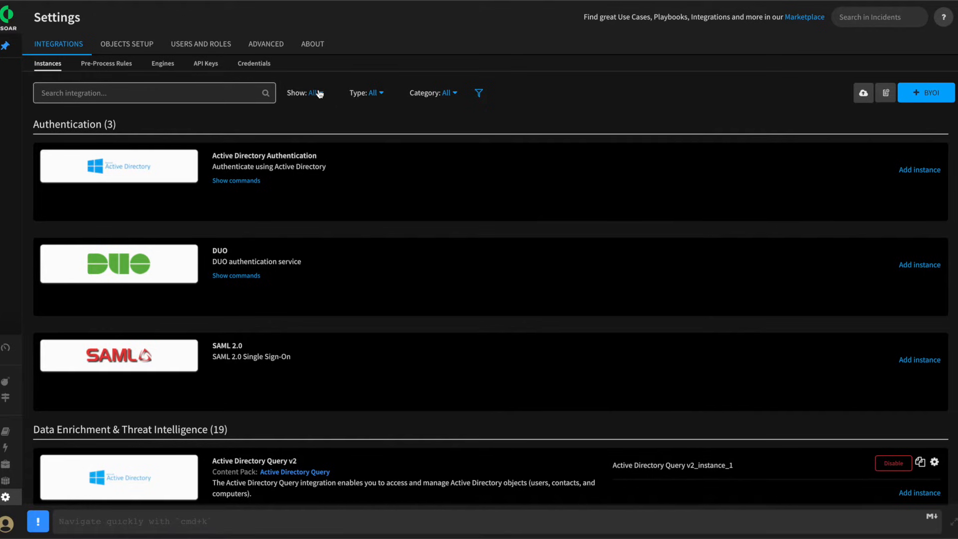
{"action": "left_click", "coordinate": [313, 94]}
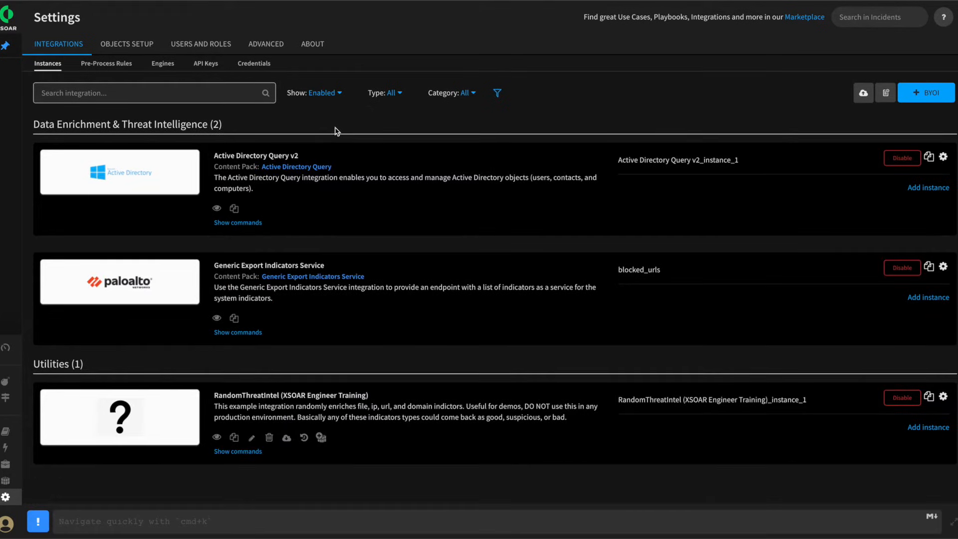
{"action": "mouse_move", "coordinate": [278, 150]}
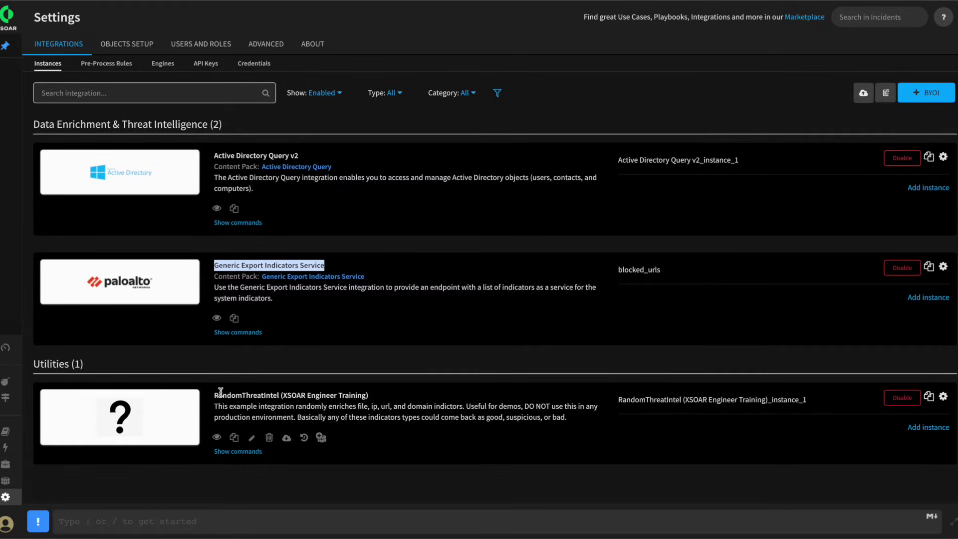
{"action": "mouse_move", "coordinate": [215, 395]}
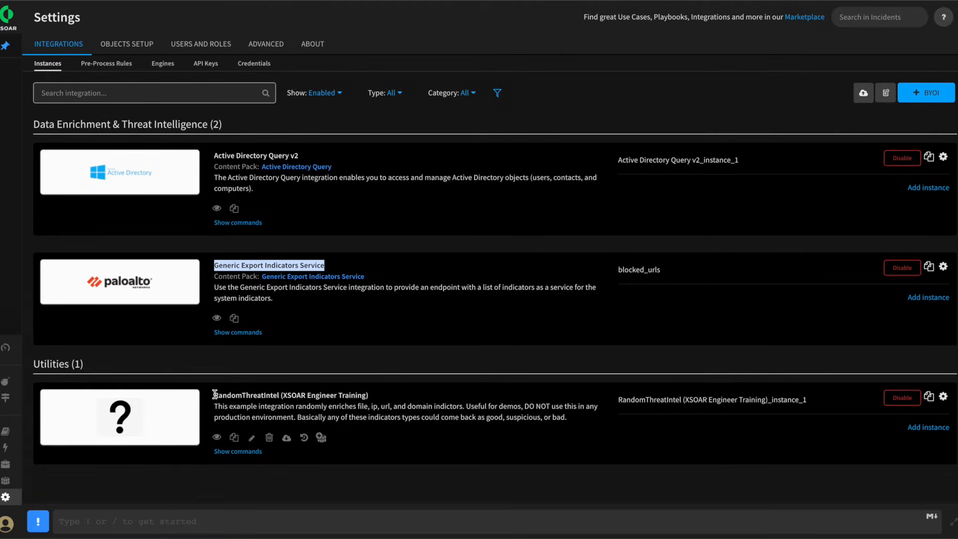
{"action": "mouse_move", "coordinate": [216, 395]}
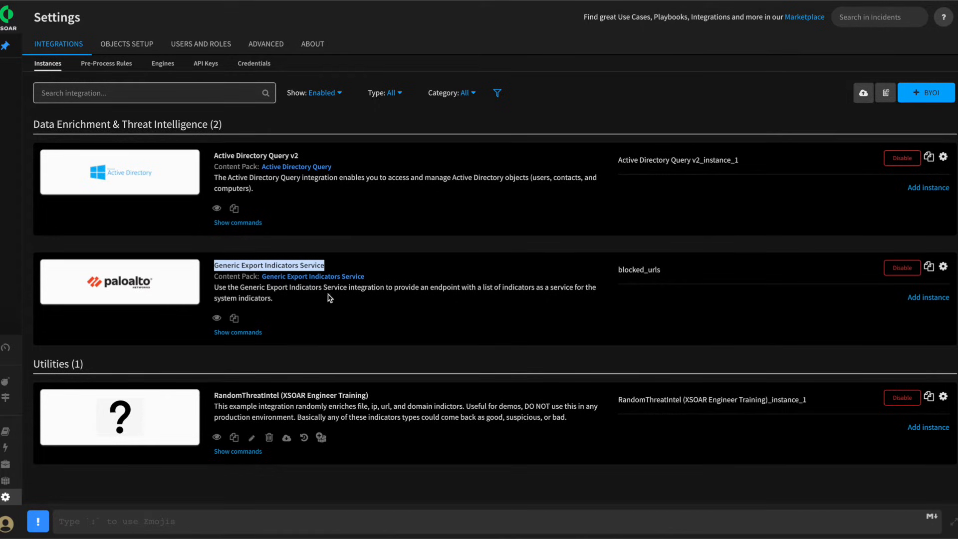
{"action": "mouse_move", "coordinate": [239, 233]}
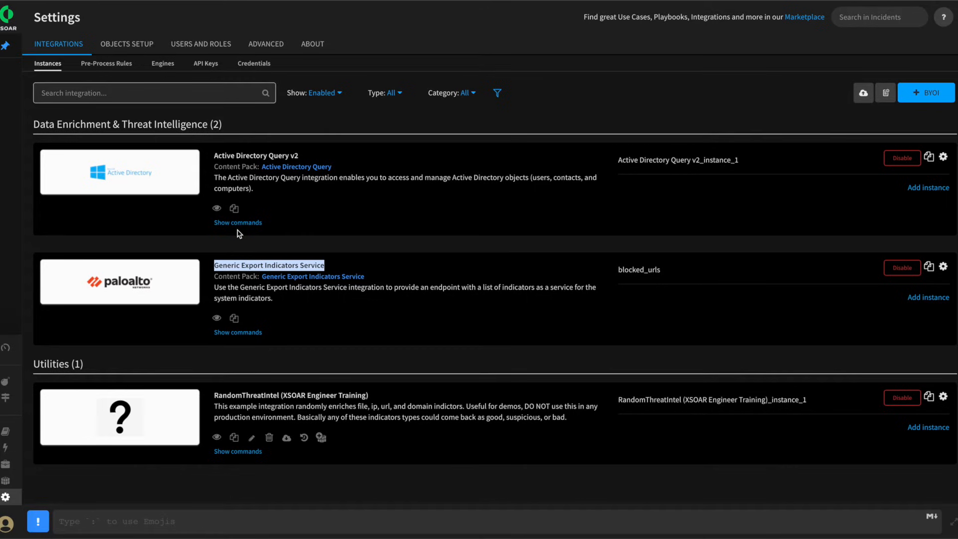
Expand the Active Directory Query v2 commands and look through ad-get-user and the other ad-* commands.
{"action": "left_click", "coordinate": [237, 222]}
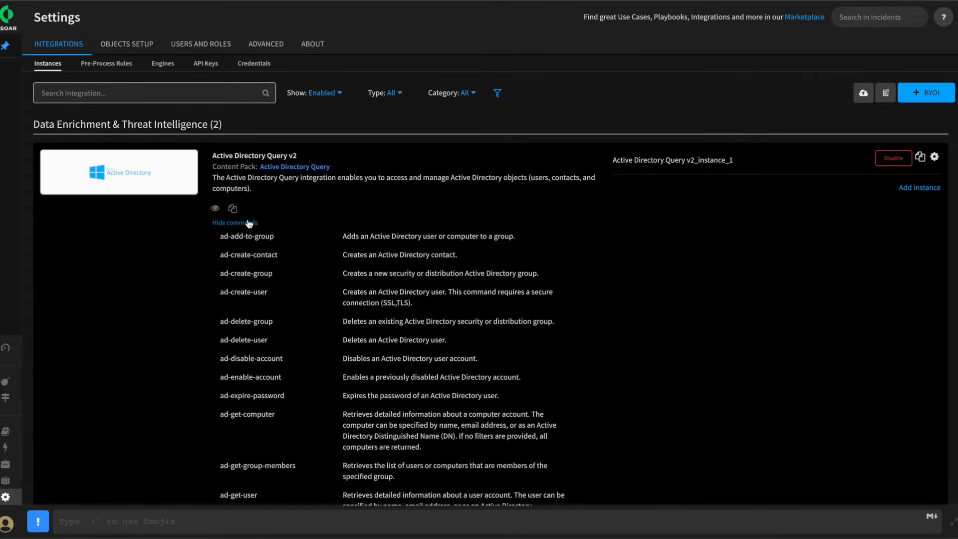
{"action": "mouse_move", "coordinate": [241, 264]}
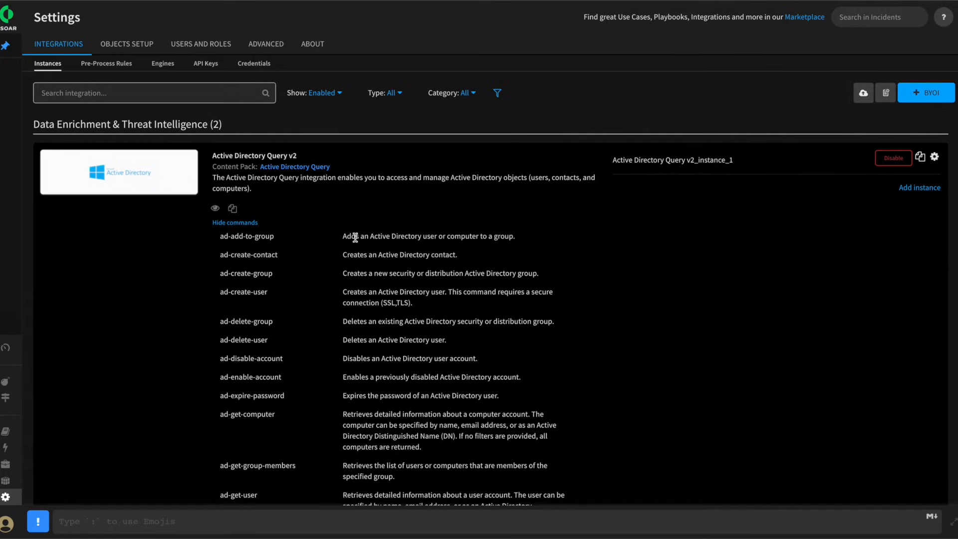
{"action": "scroll", "scroll_direction": "down", "scroll_amount": 3}
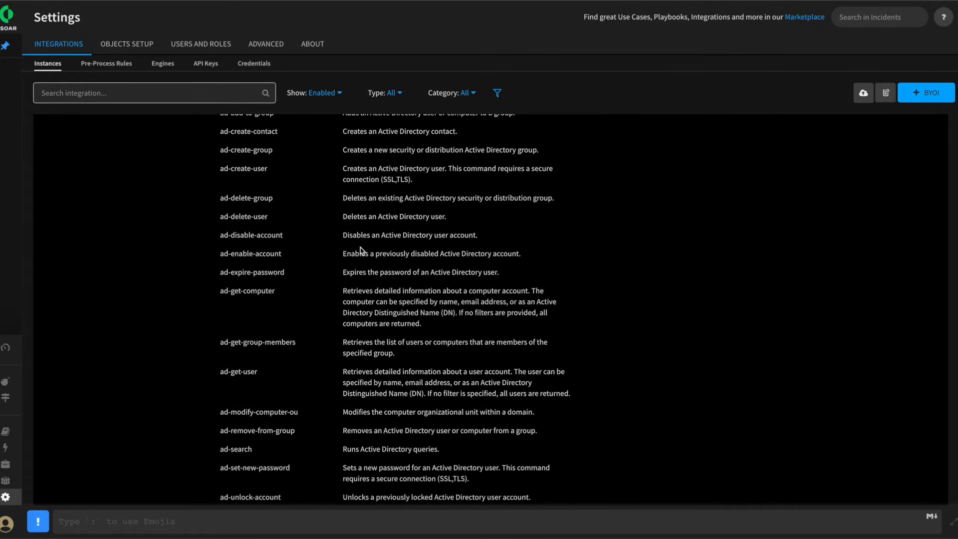
{"action": "double_click", "coordinate": [239, 371]}
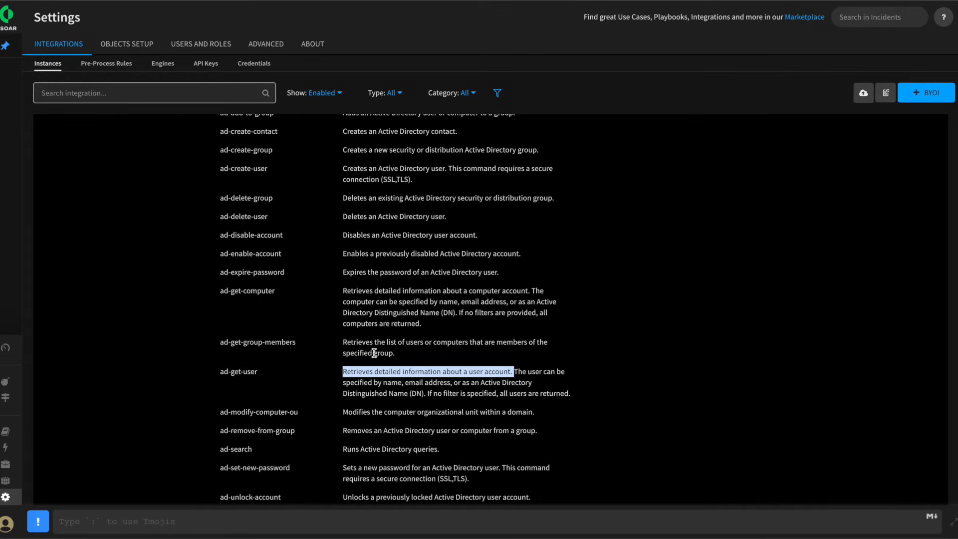
{"action": "mouse_move", "coordinate": [355, 283]}
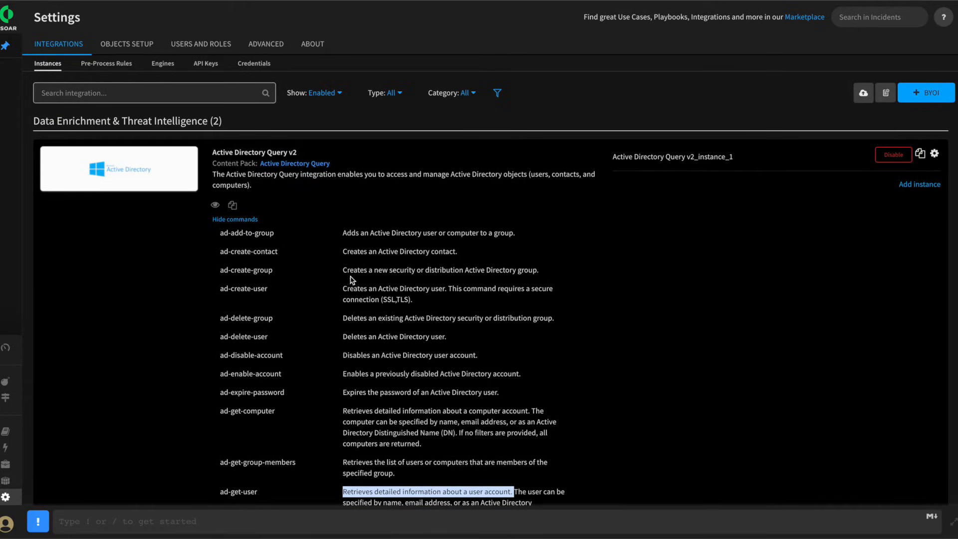
{"action": "mouse_move", "coordinate": [325, 265]}
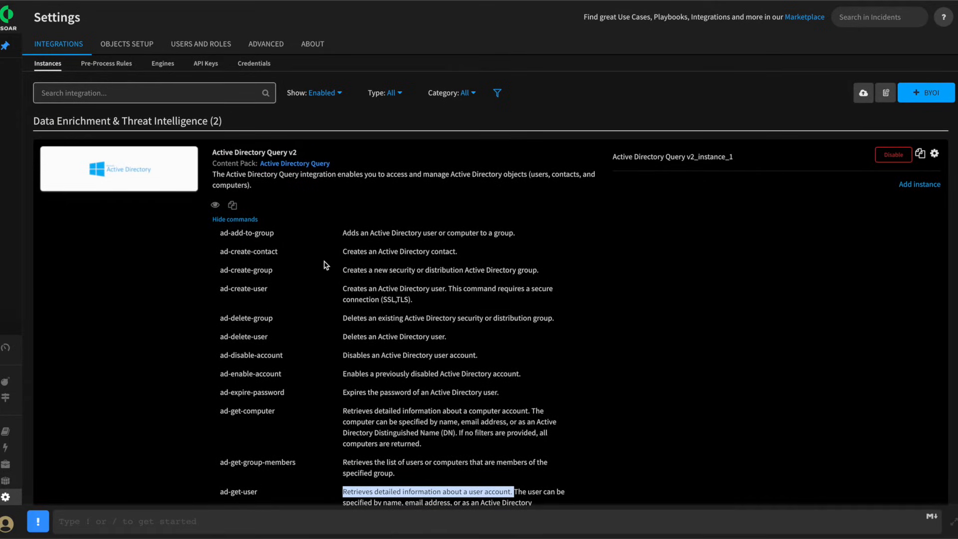
{"action": "scroll", "scroll_direction": "down", "scroll_amount": 3}
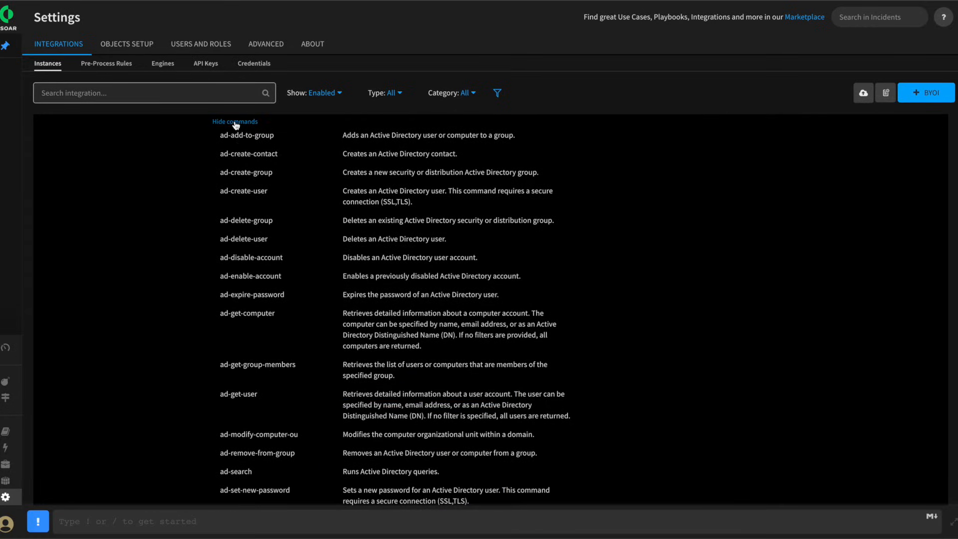
Collapse the AD commands and view the blocked_urls Generic Export Indicators instance help.
{"action": "left_click", "coordinate": [235, 121]}
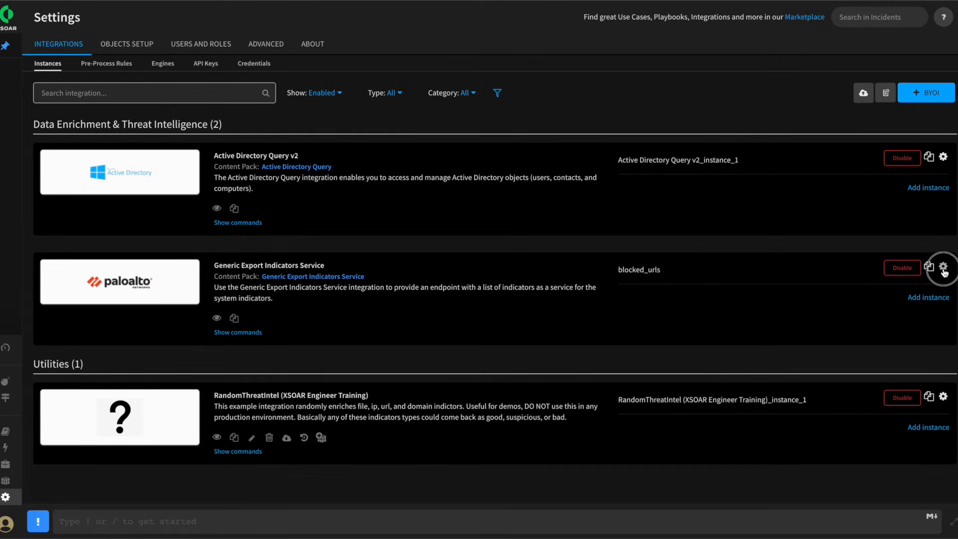
{"action": "left_click", "coordinate": [943, 266]}
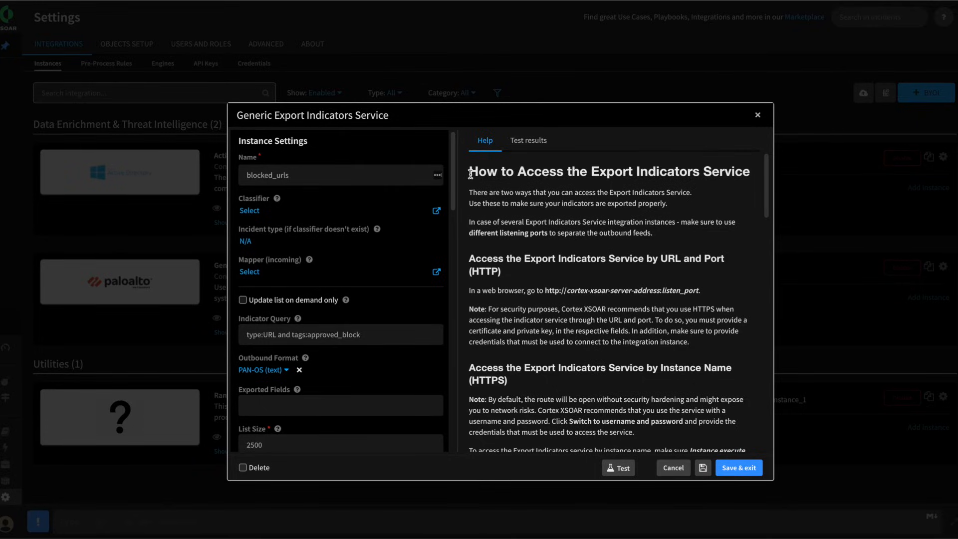
{"action": "left_click_drag", "start_coordinate": [469, 171], "coordinate": [578, 203]}
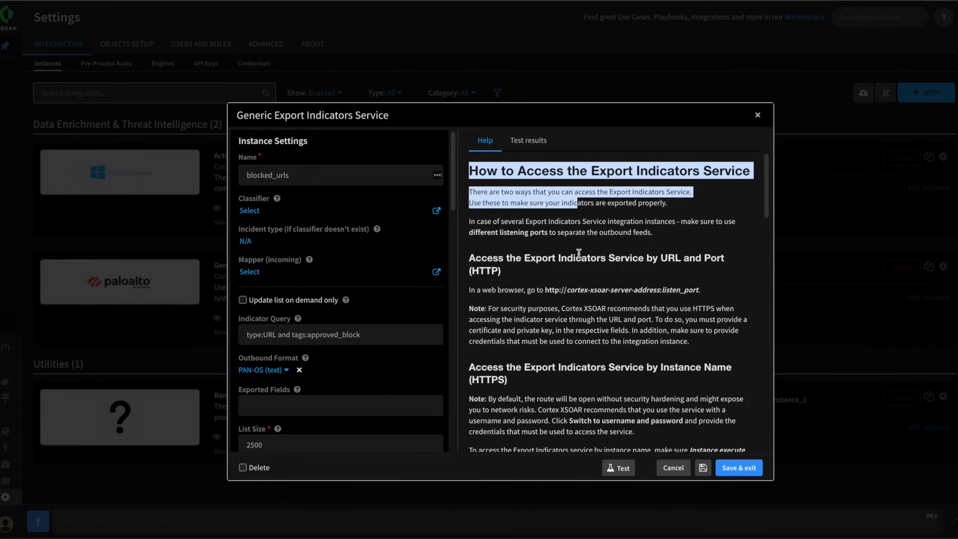
Read through the export service help text and cancel out without saving changes.
{"action": "scroll", "scroll_direction": "down", "scroll_amount": 3}
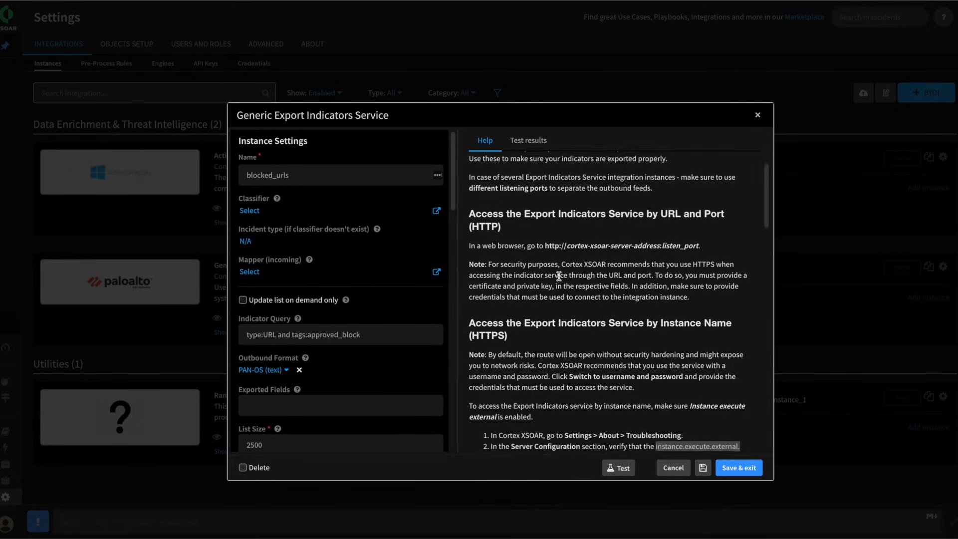
{"action": "scroll", "scroll_direction": "down", "scroll_amount": 3}
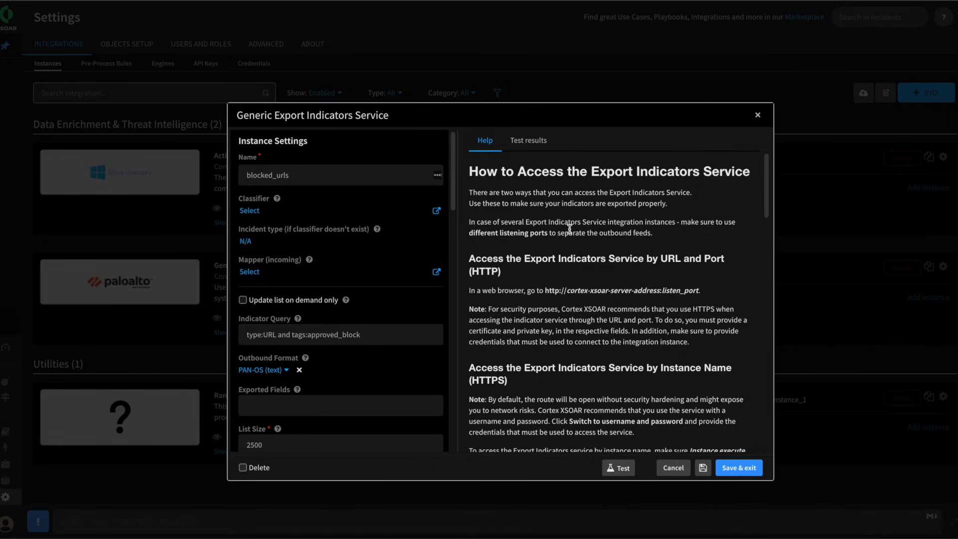
{"action": "scroll", "scroll_direction": "down", "scroll_amount": 3}
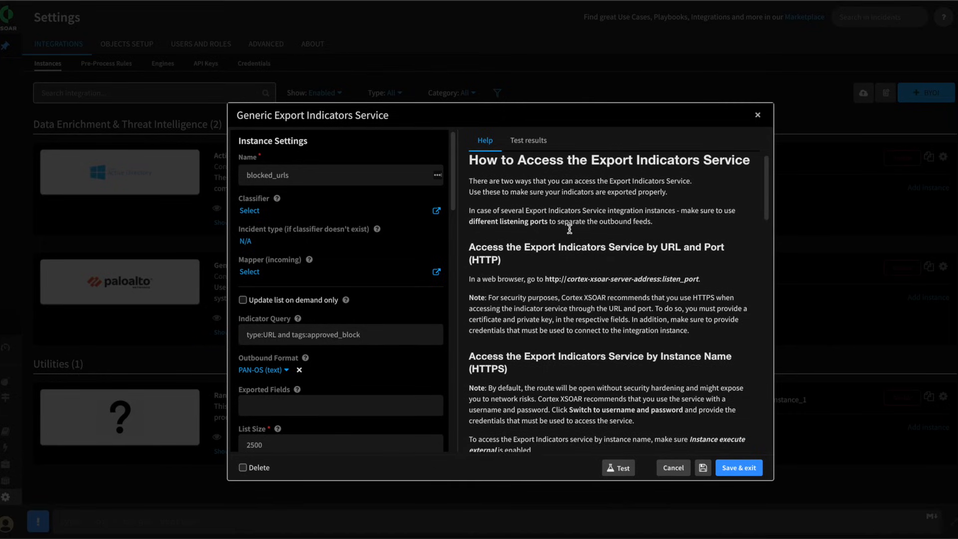
{"action": "scroll", "scroll_direction": "down", "scroll_amount": 3}
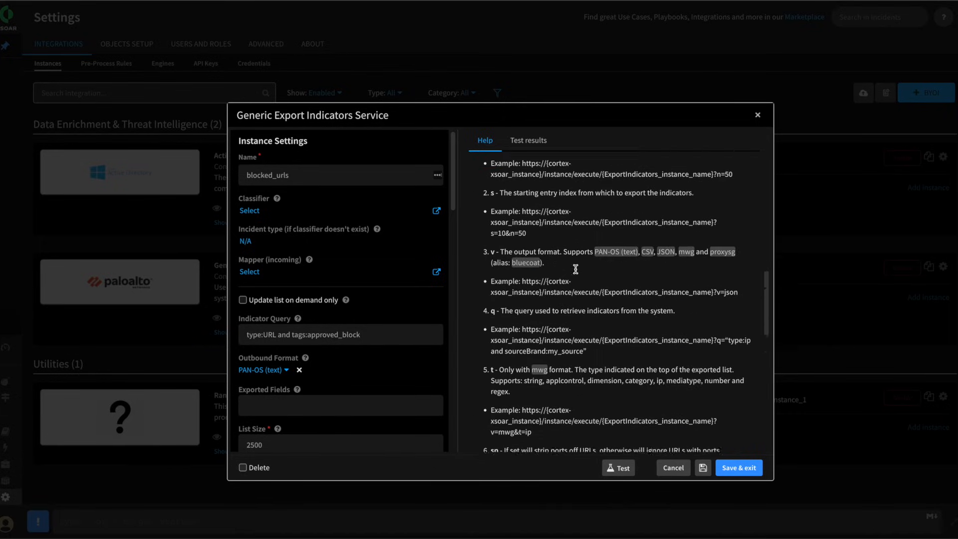
{"action": "scroll", "scroll_direction": "down", "scroll_amount": 3}
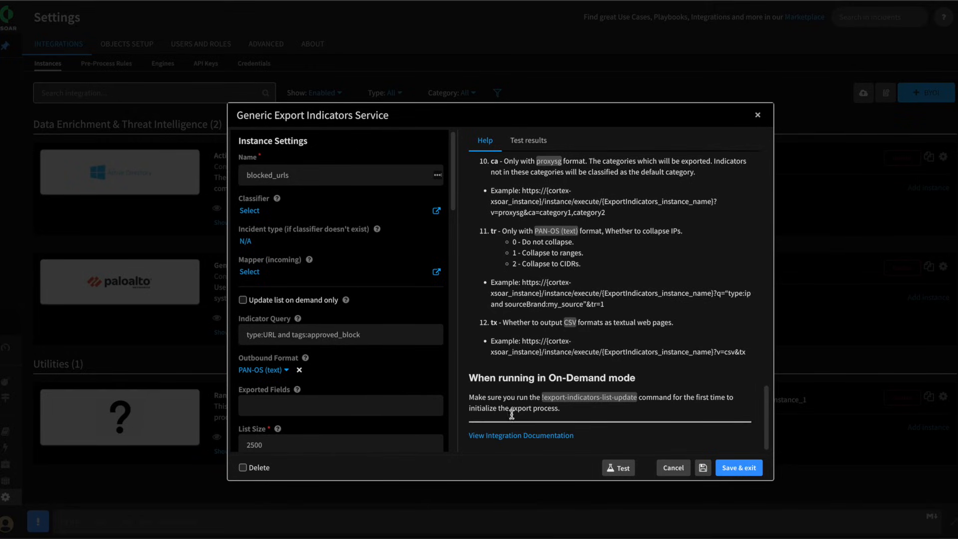
{"action": "mouse_move", "coordinate": [493, 440]}
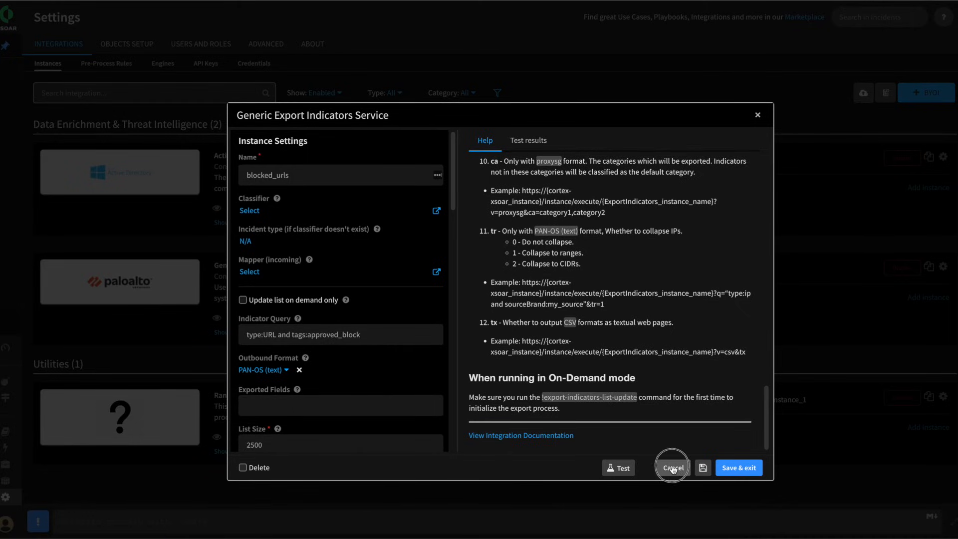
{"action": "left_click", "coordinate": [674, 467]}
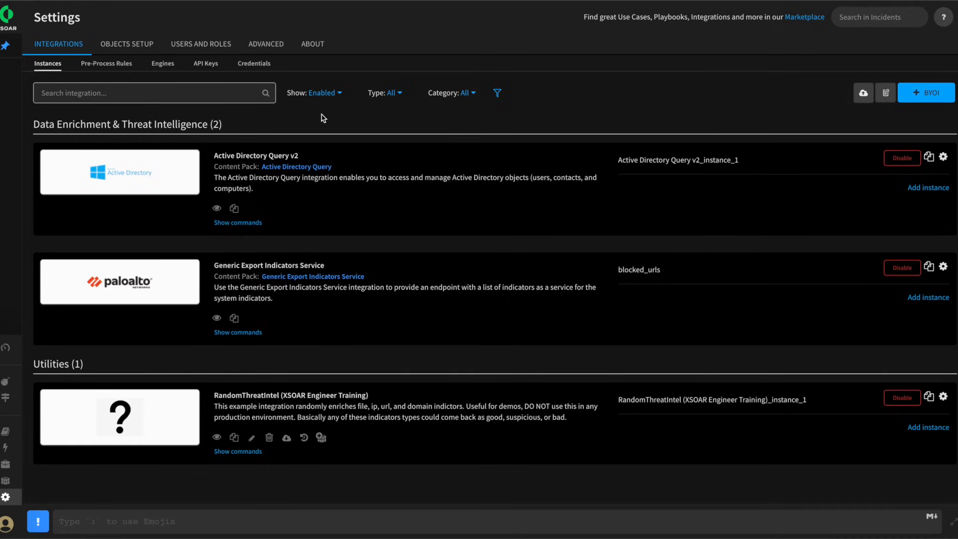
{"action": "mouse_move", "coordinate": [397, 121]}
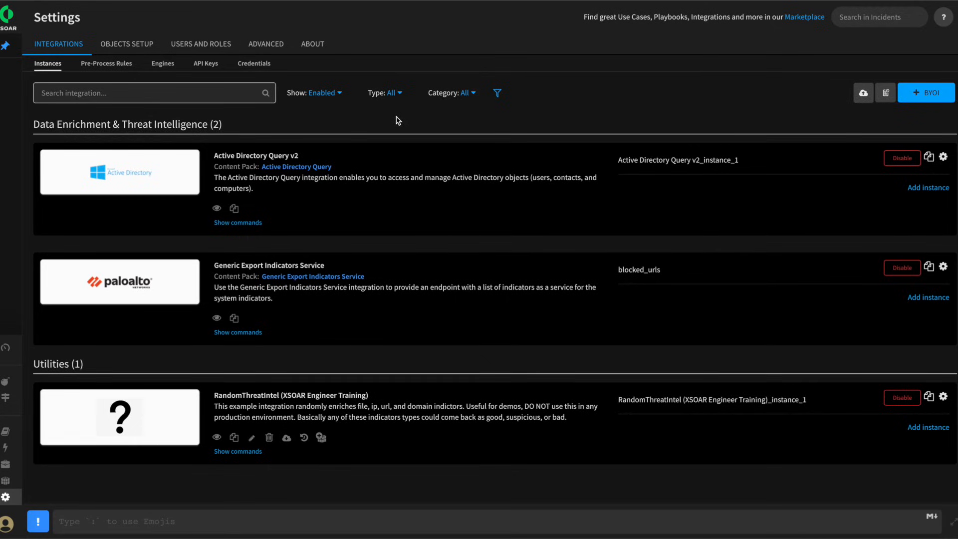
Show the Advanced > Exclusion List with the three excluded internal IP CIDR ranges.
{"action": "left_click", "coordinate": [265, 44]}
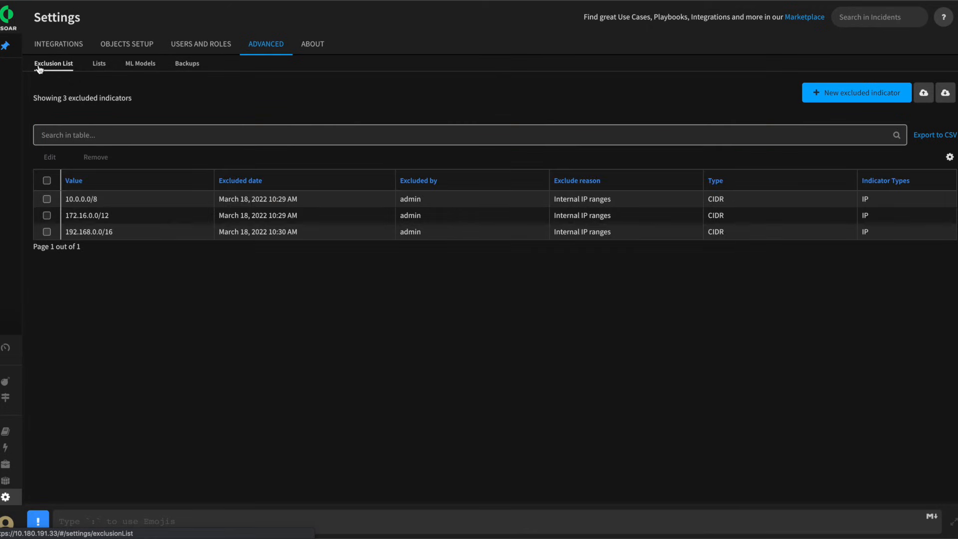
{"action": "double_click", "coordinate": [67, 199]}
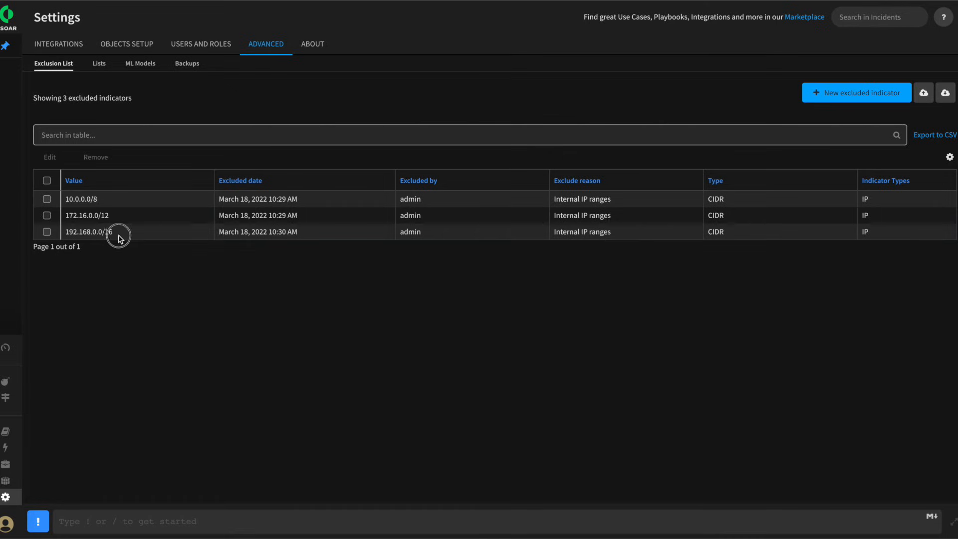
{"action": "double_click", "coordinate": [87, 231]}
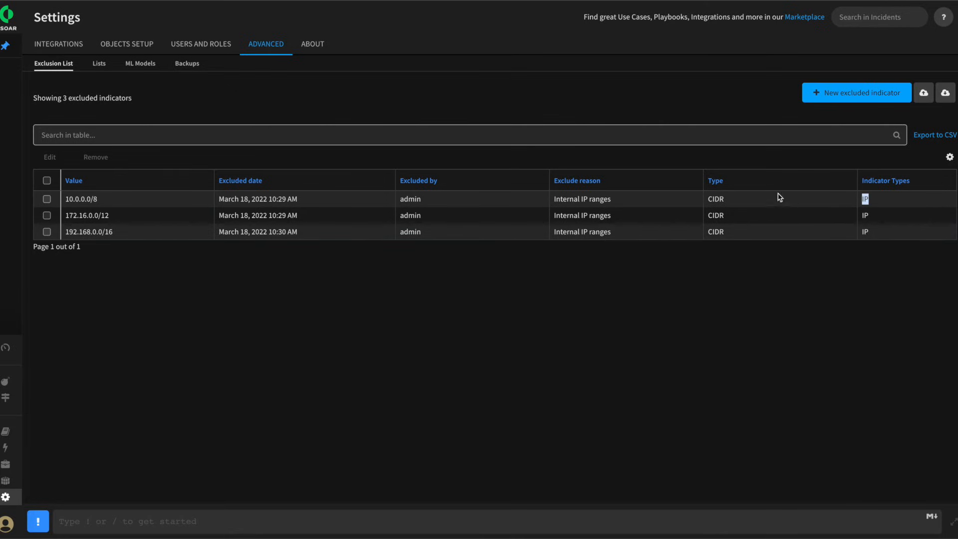
{"action": "mouse_move", "coordinate": [615, 199]}
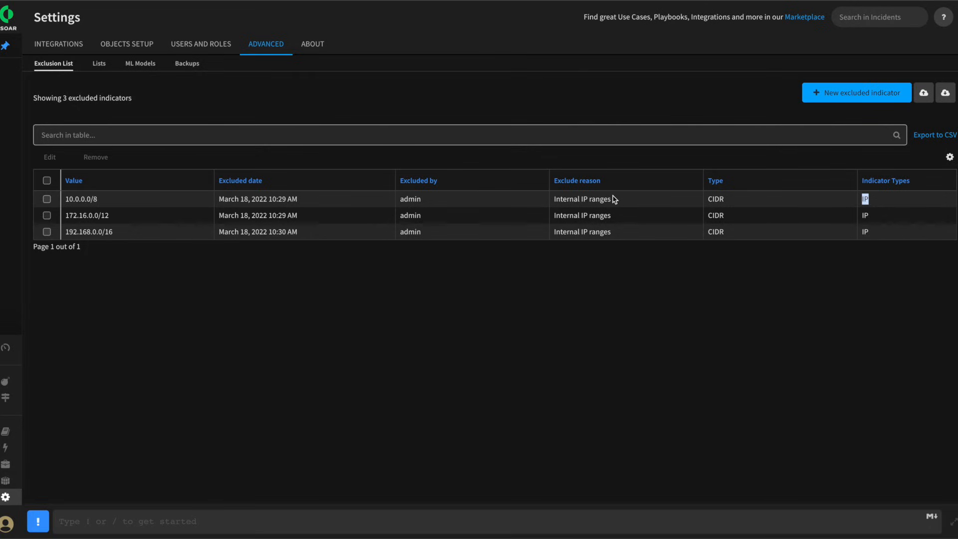